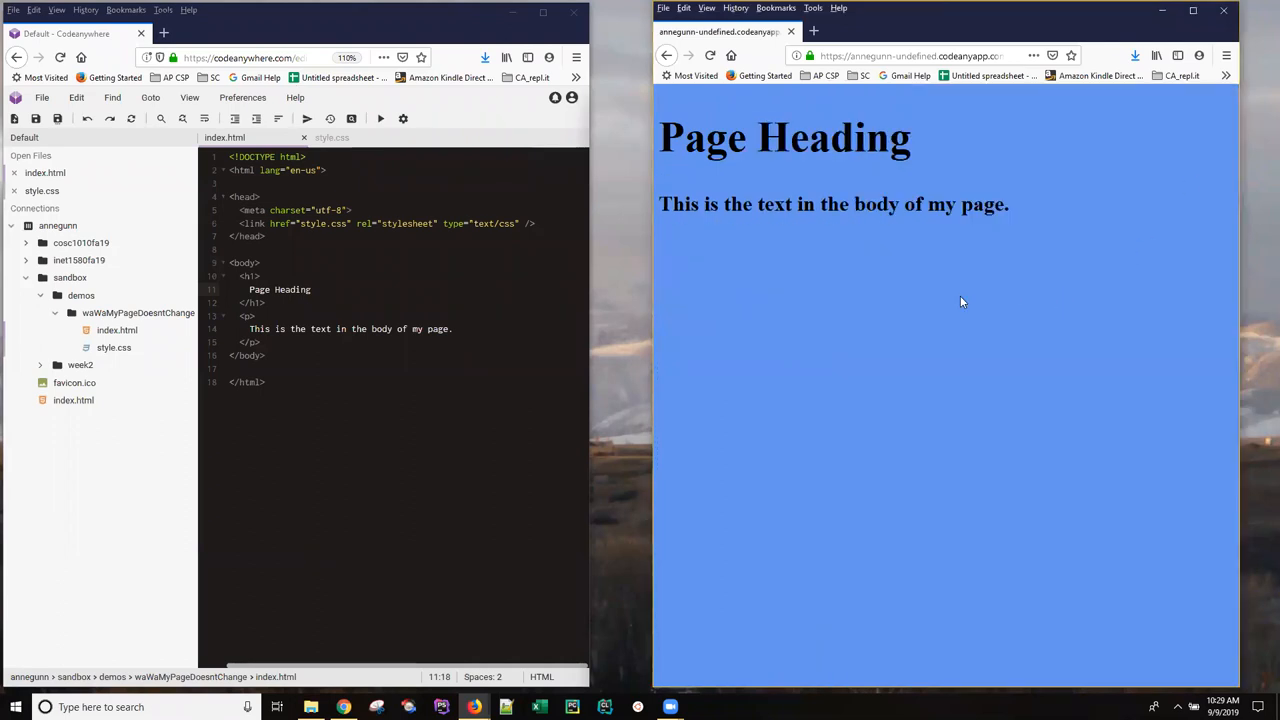
{"action": "mouse_move", "coordinate": [814, 348]}
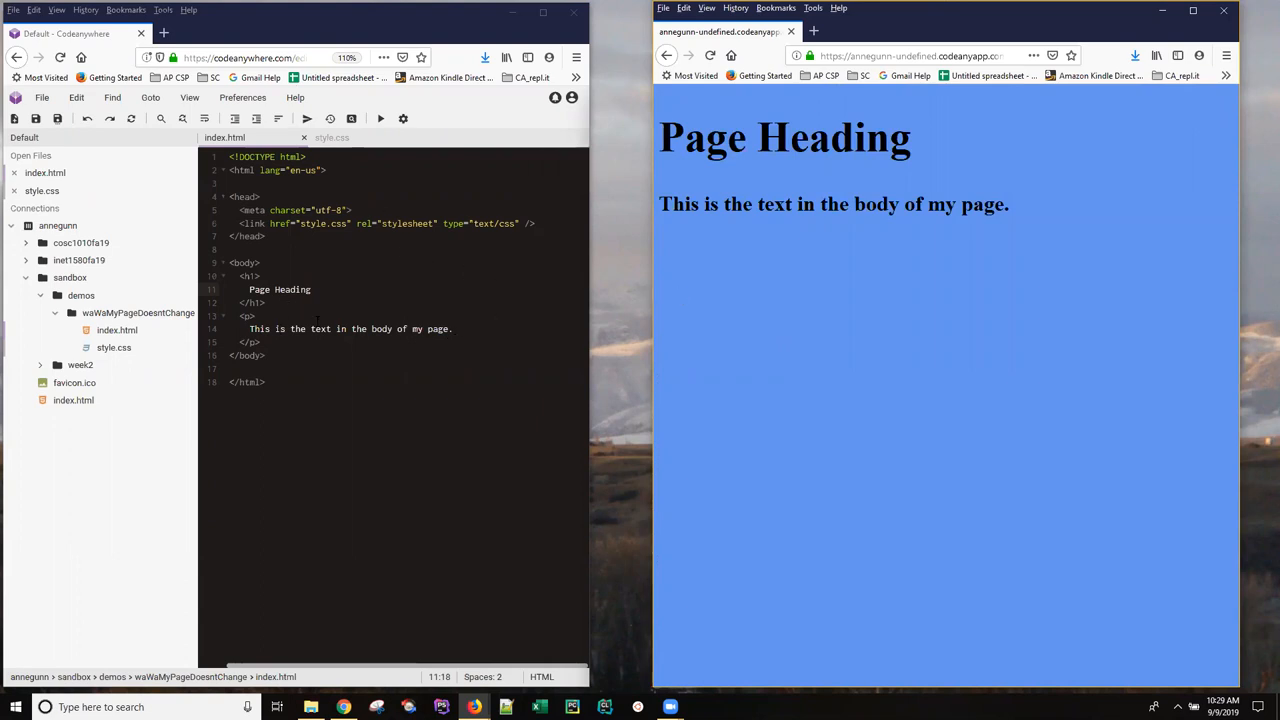
{"action": "mouse_move", "coordinate": [790, 280]}
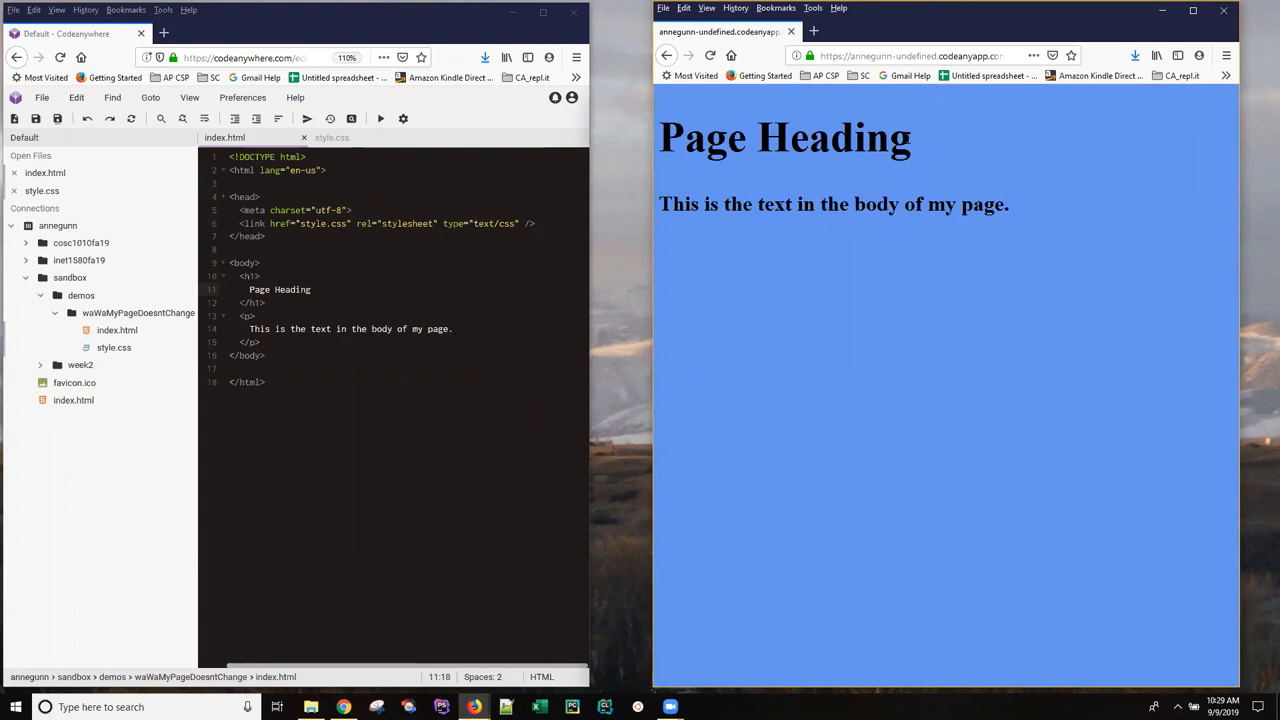
{"action": "mouse_move", "coordinate": [884, 268]}
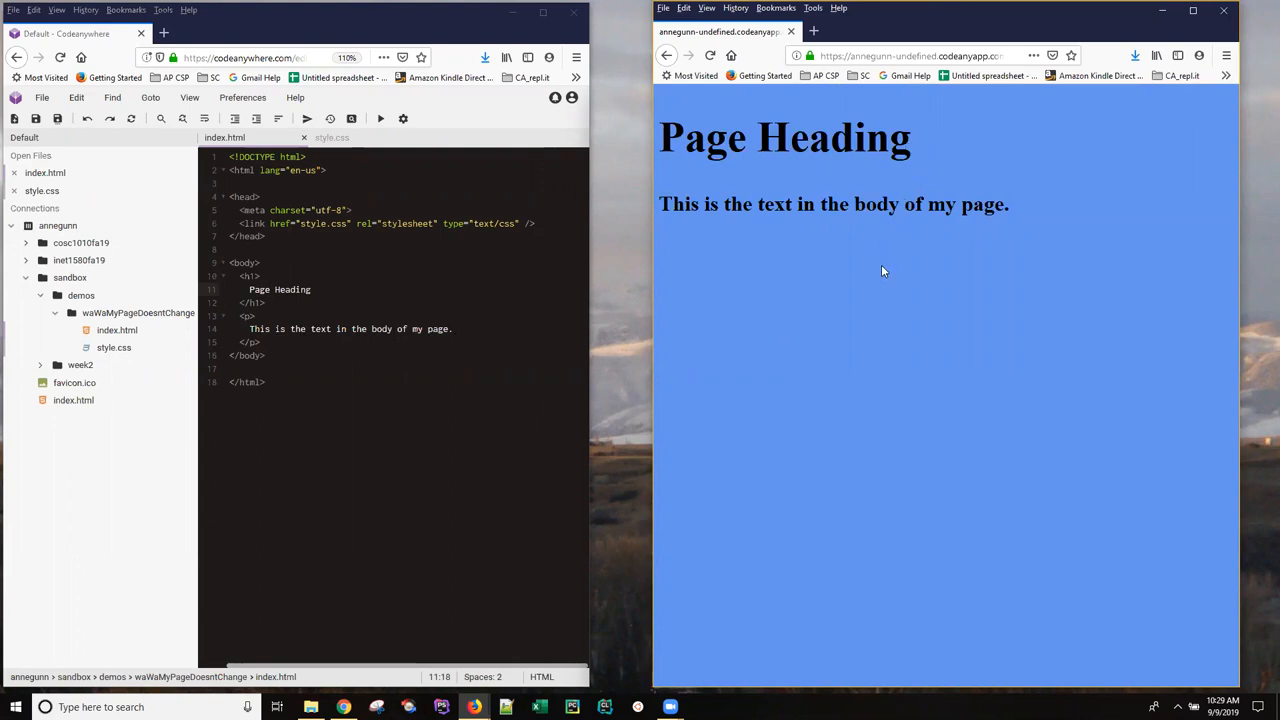
{"action": "mouse_move", "coordinate": [674, 272]}
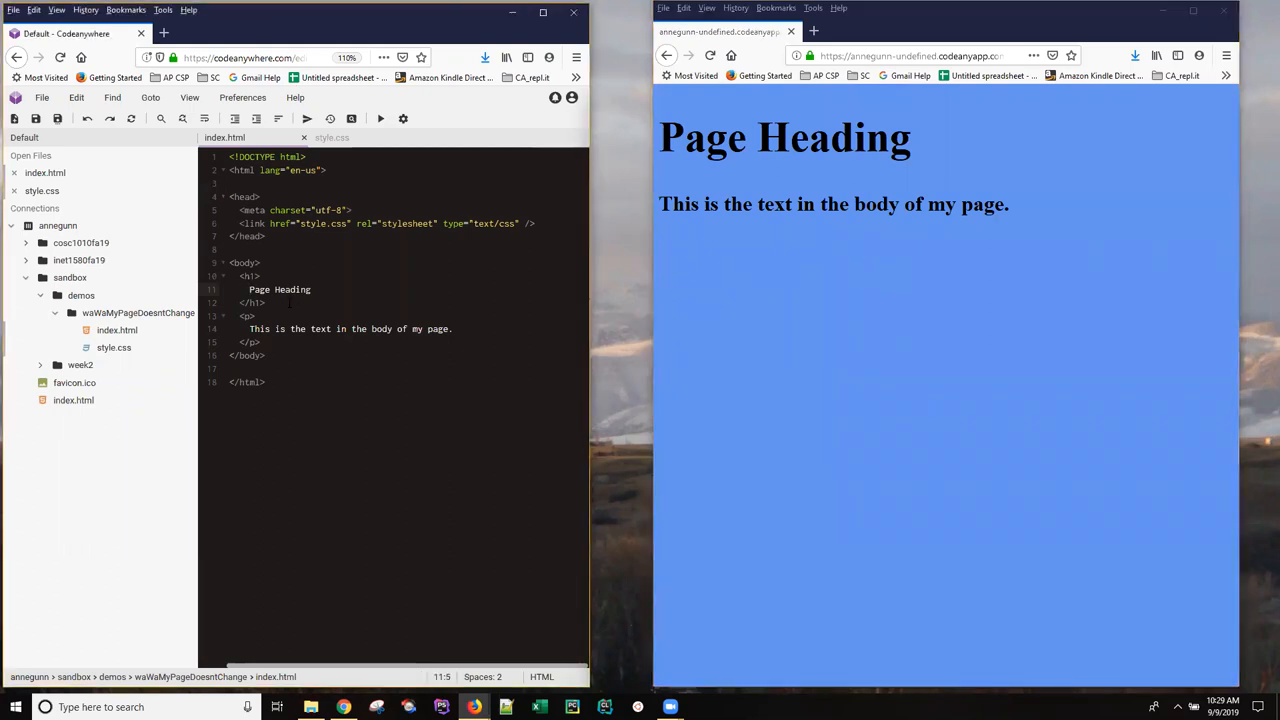
Insert 'Important ' before 'Page Heading' in the h1 of index.html
{"action": "type", "text": "Important"}
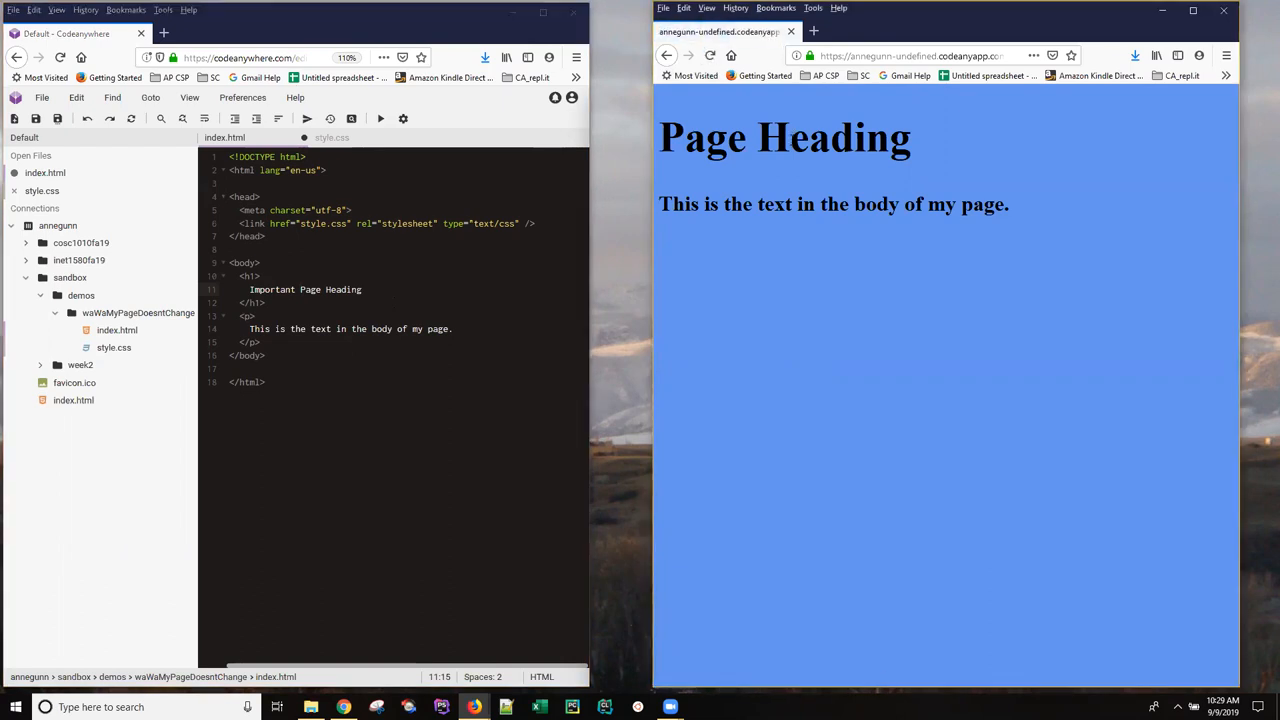
{"action": "mouse_move", "coordinate": [556, 170]}
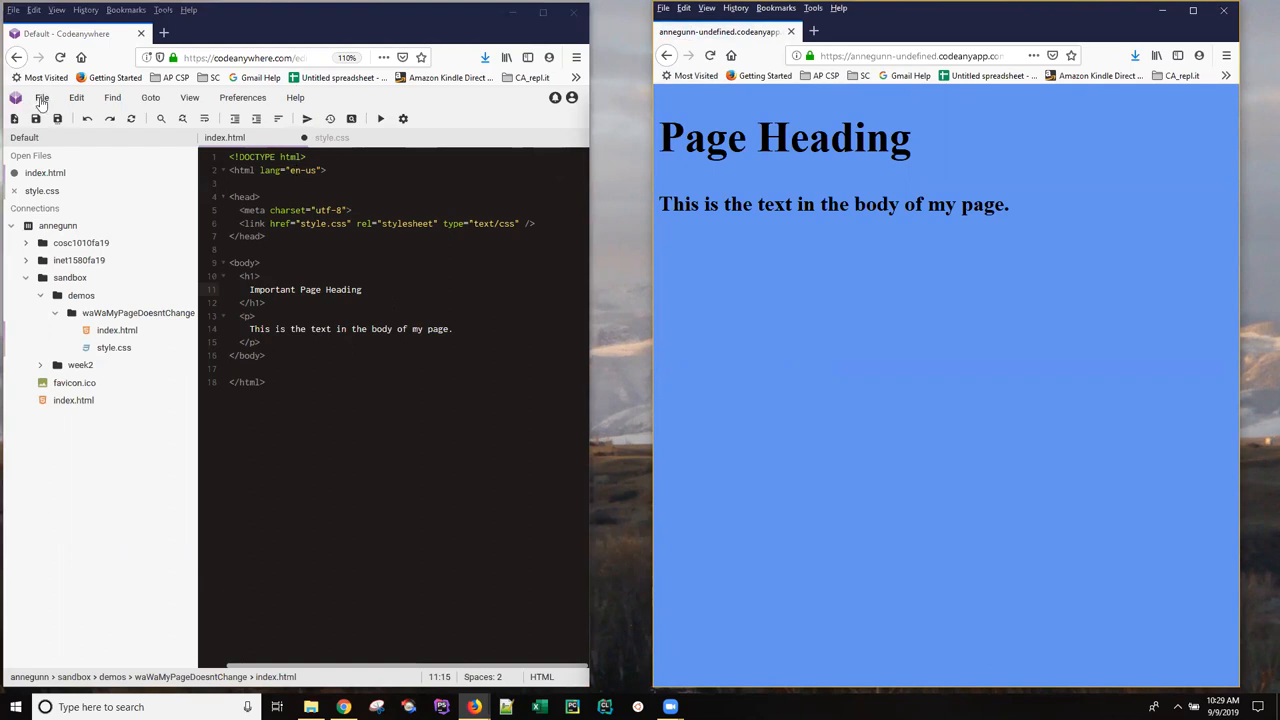
Save index.html via File > Save so the preview shows the new heading
{"action": "left_click", "coordinate": [40, 96]}
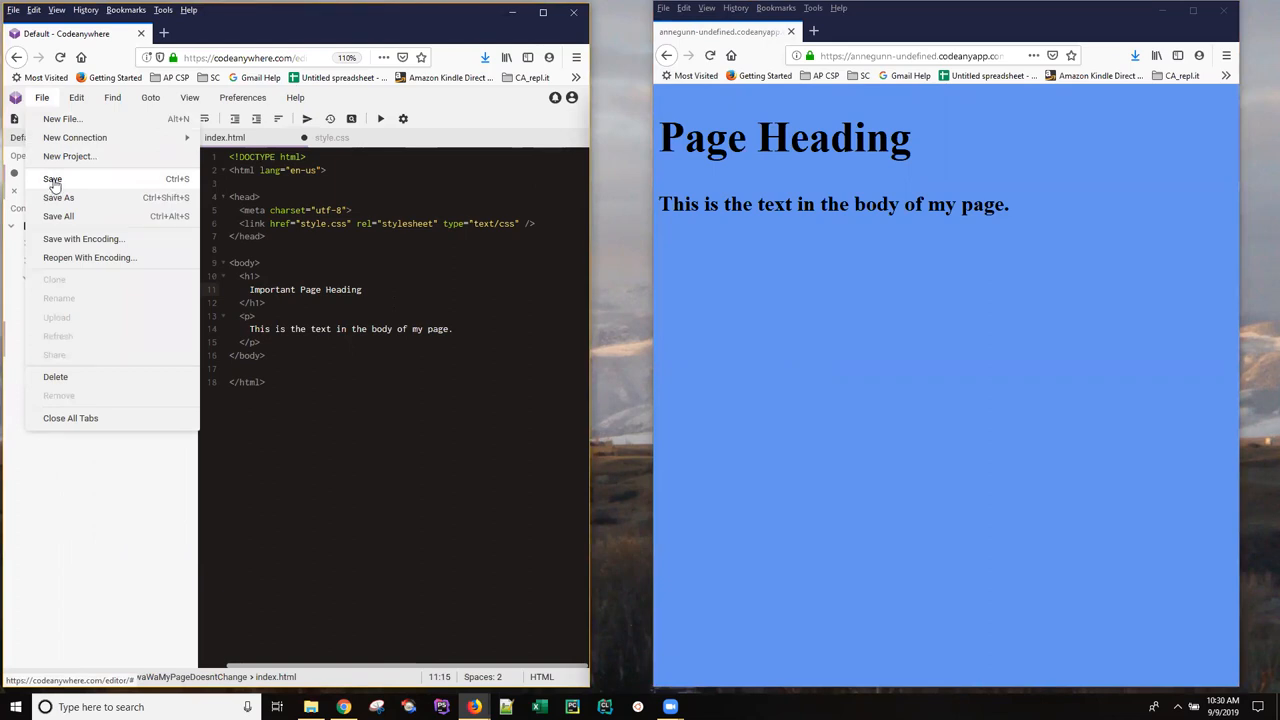
{"action": "left_click", "coordinate": [52, 180]}
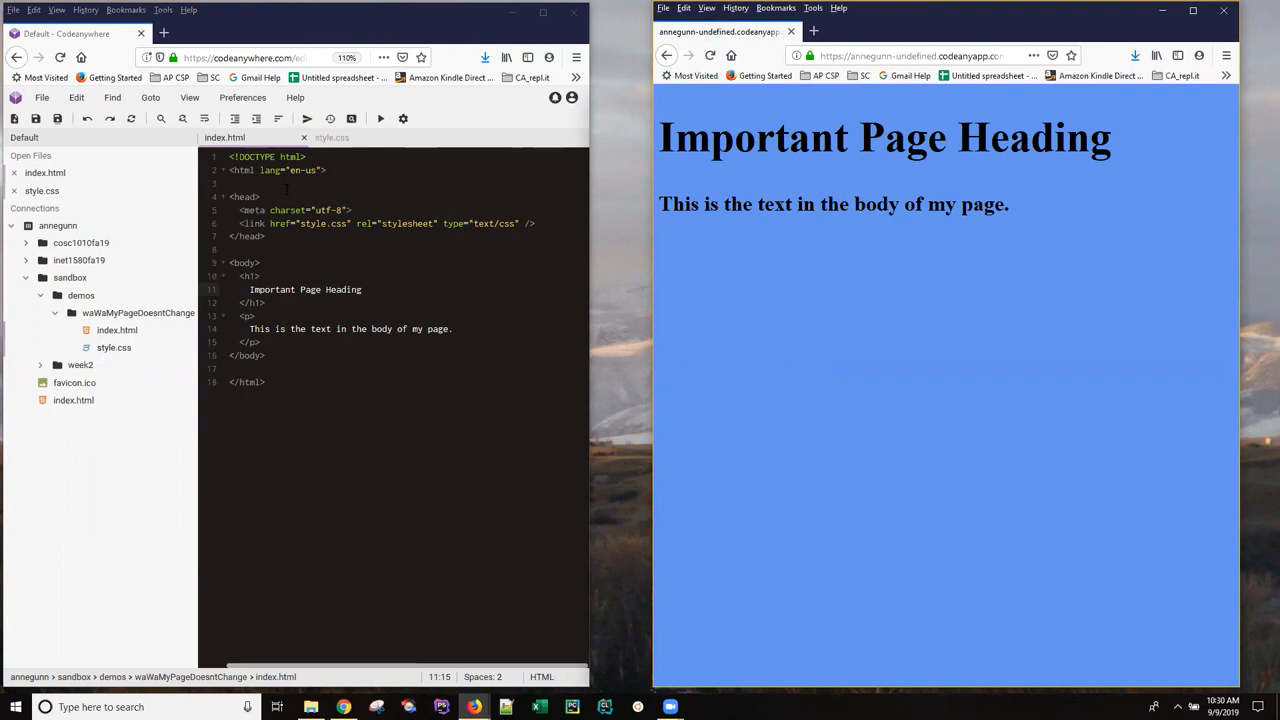
Switch to style.css and select the body's cornflowerblue background value
{"action": "left_click", "coordinate": [348, 136]}
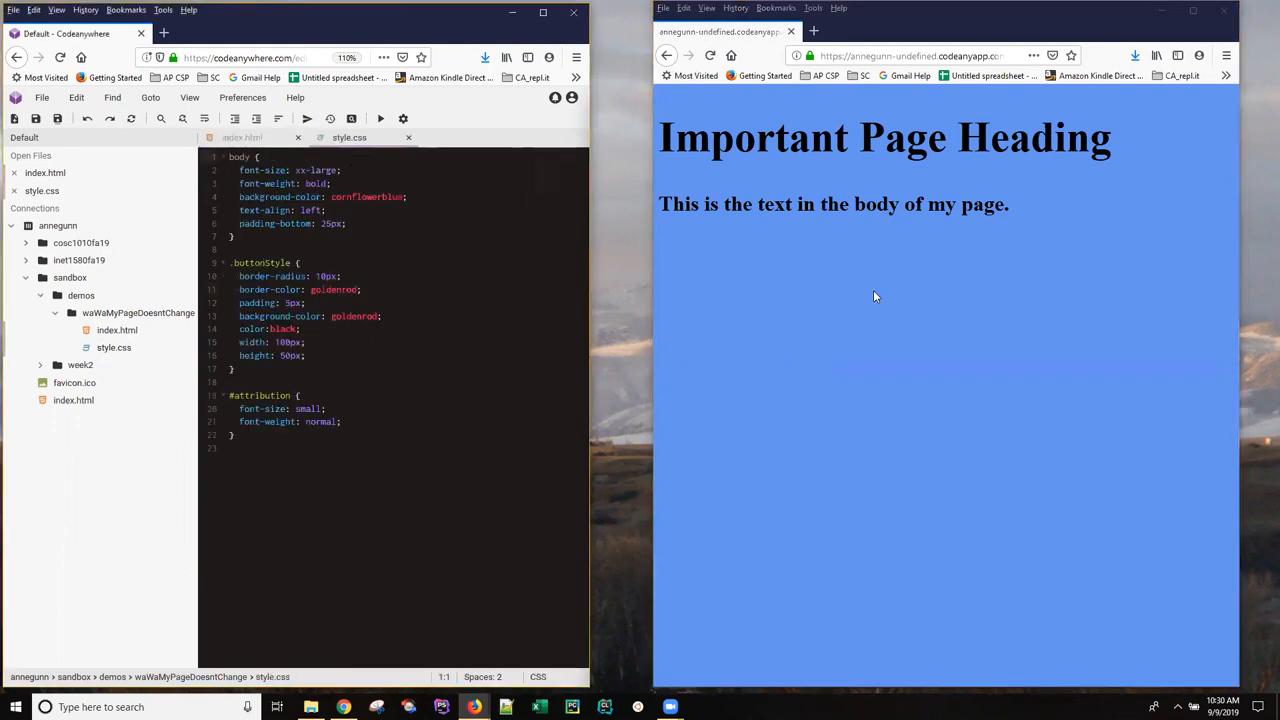
{"action": "mouse_move", "coordinate": [914, 292]}
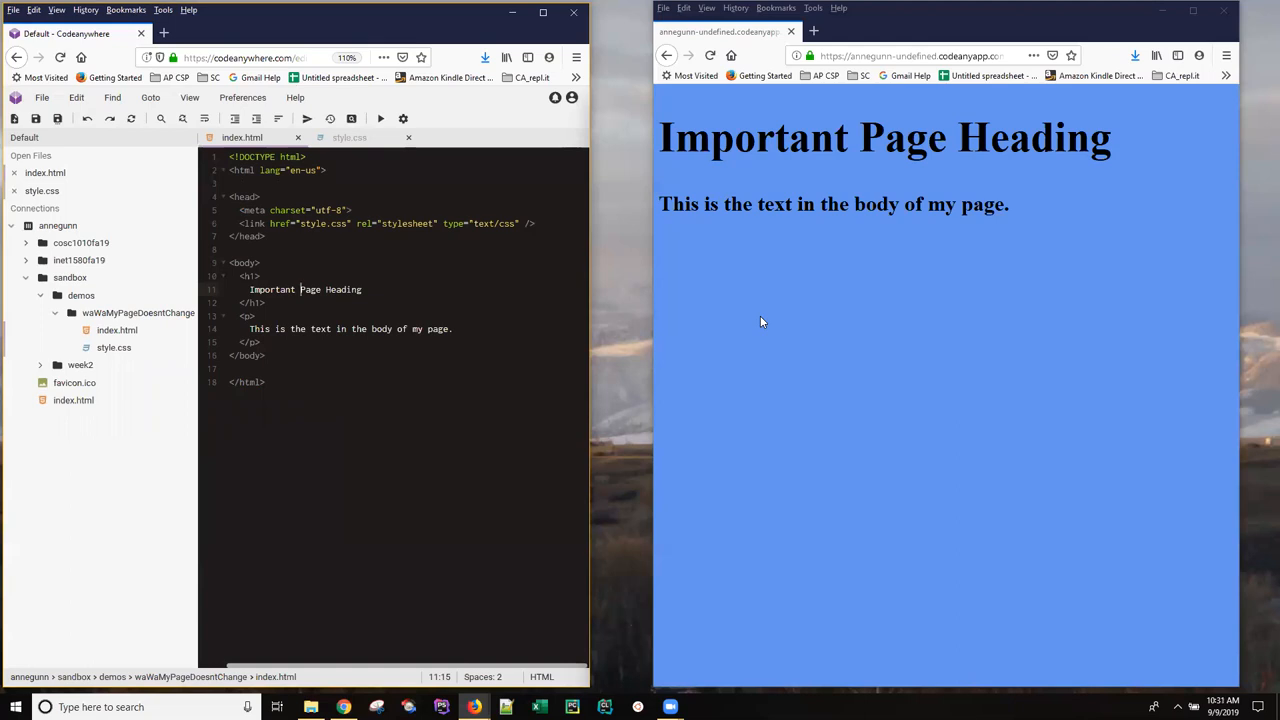
{"action": "mouse_move", "coordinate": [774, 324]}
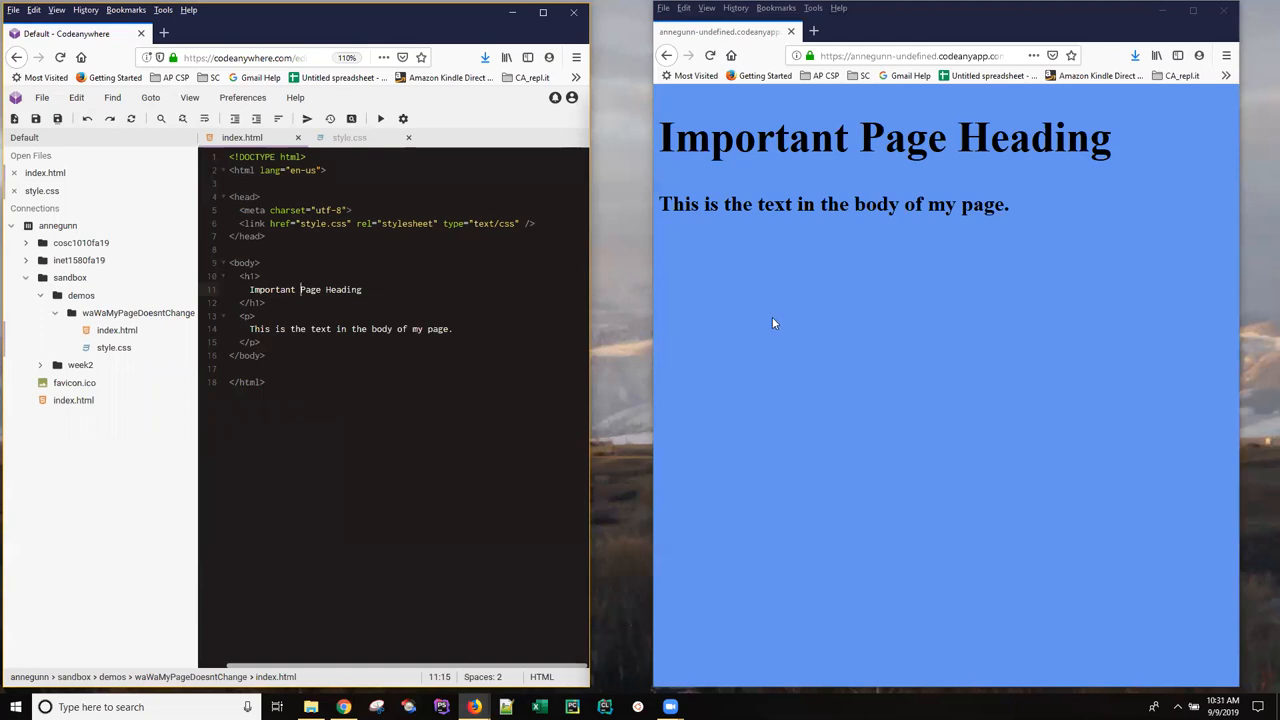
{"action": "mouse_move", "coordinate": [798, 320]}
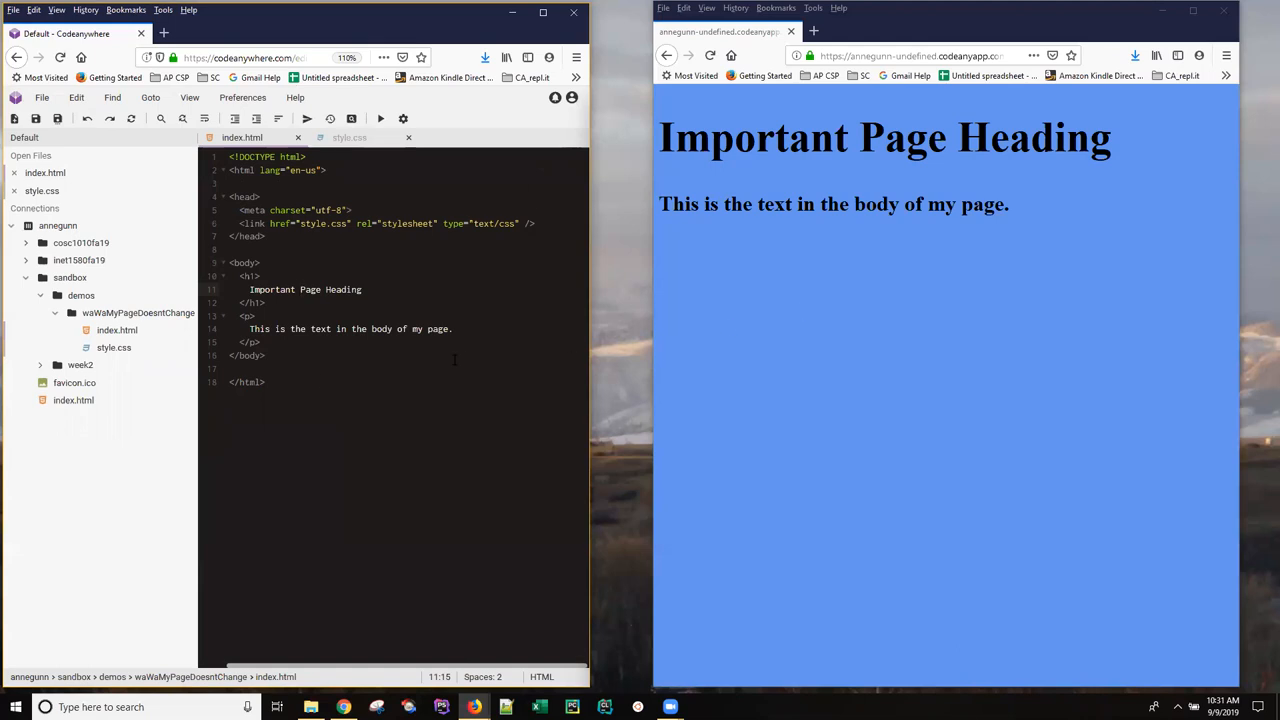
{"action": "left_click", "coordinate": [348, 136]}
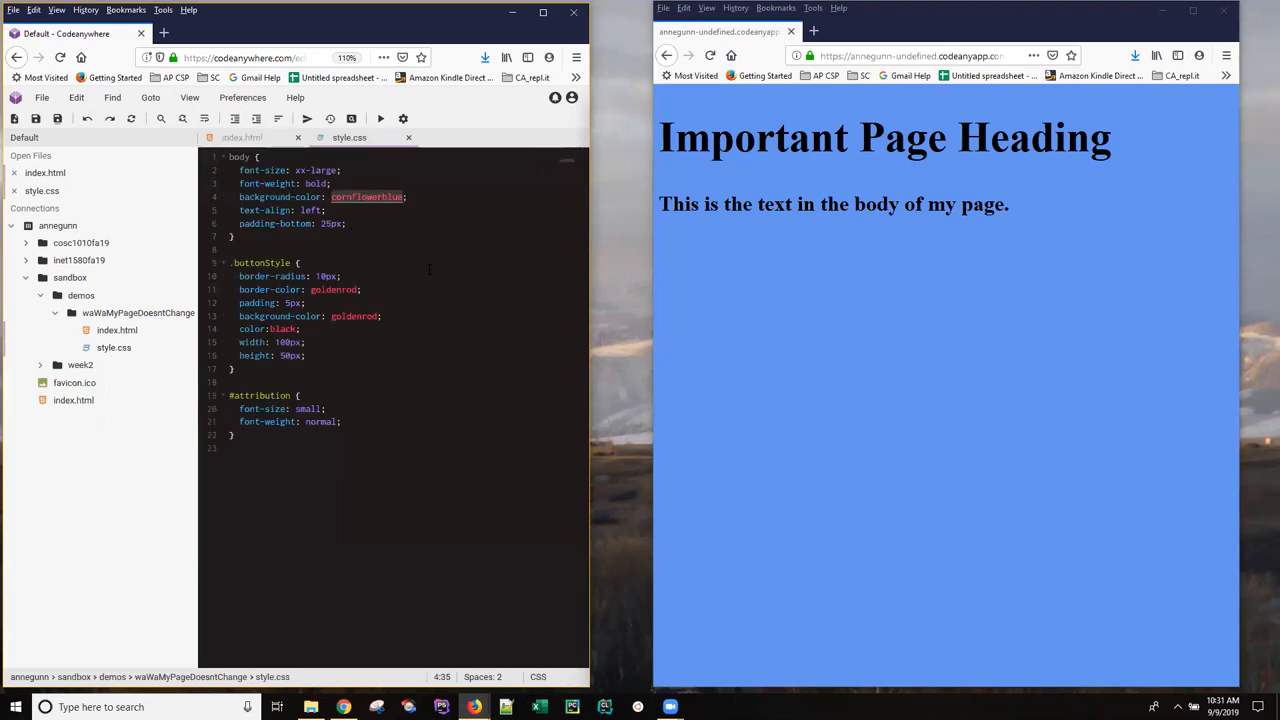
Replace cornflowerblue with purple in the body rule and reload the preview
{"action": "type", "text": "purple"}
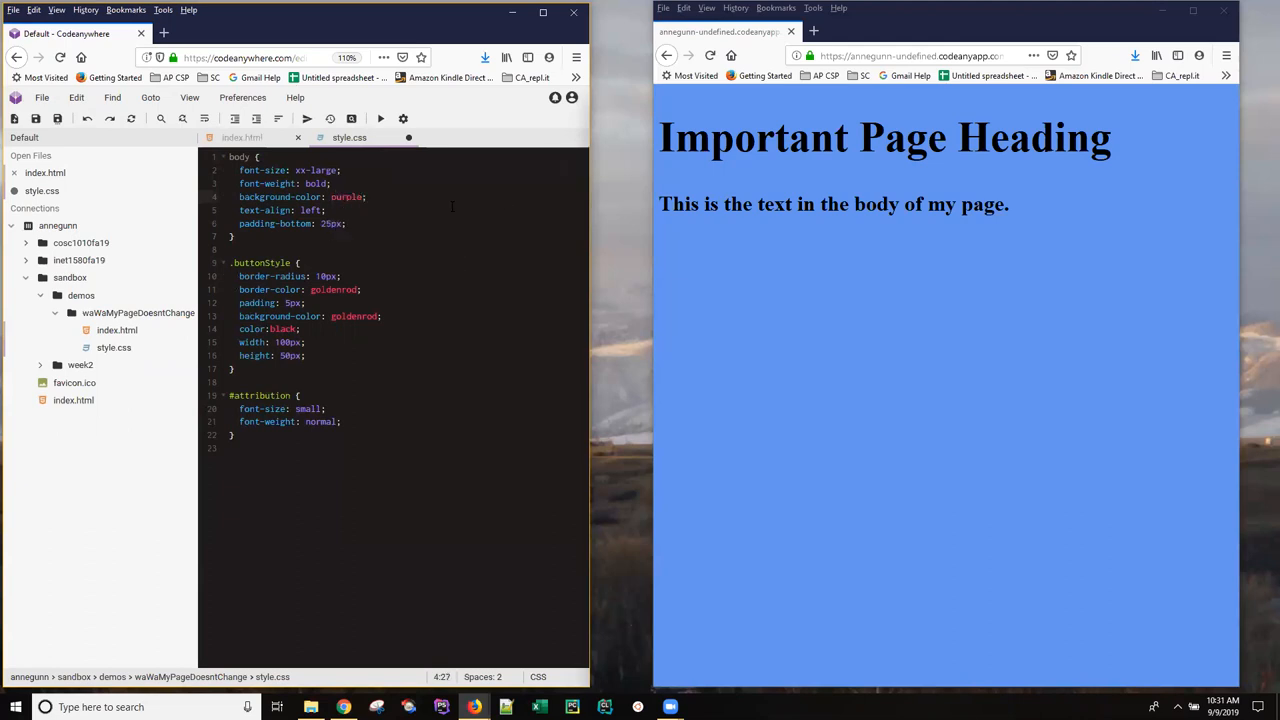
{"action": "mouse_move", "coordinate": [712, 56]}
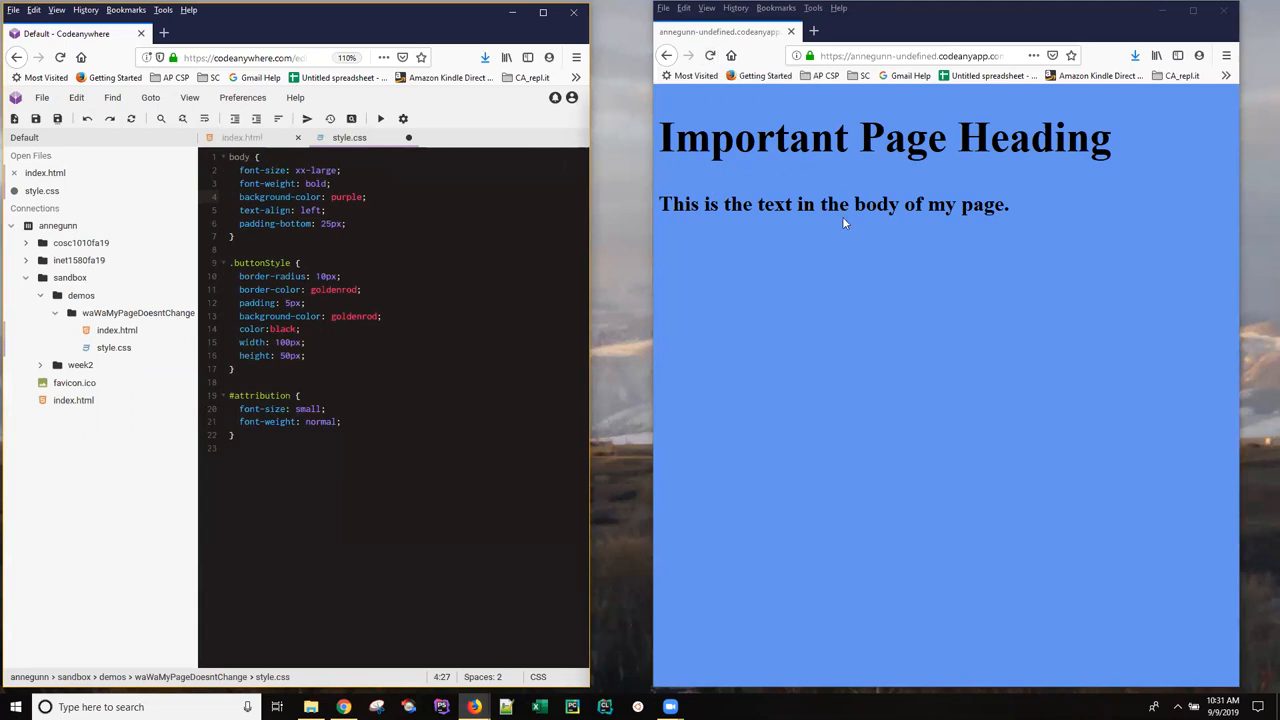
{"action": "mouse_move", "coordinate": [836, 226]}
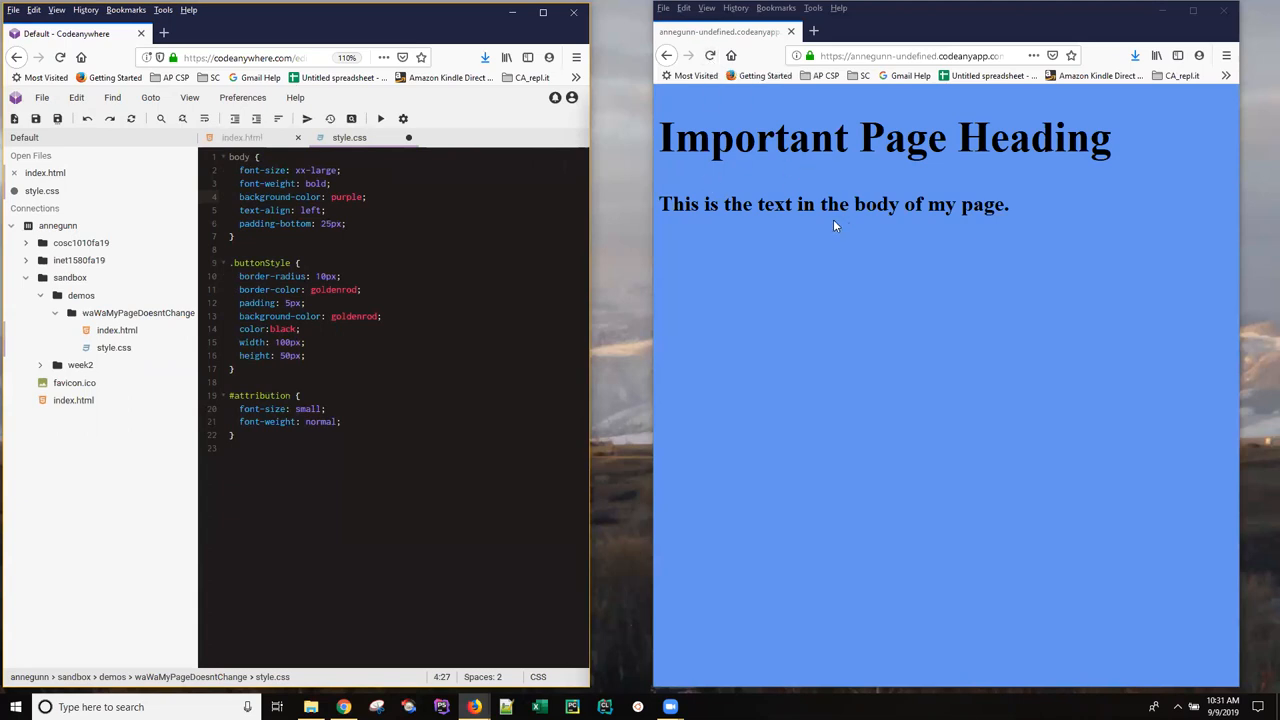
{"action": "mouse_move", "coordinate": [826, 236]}
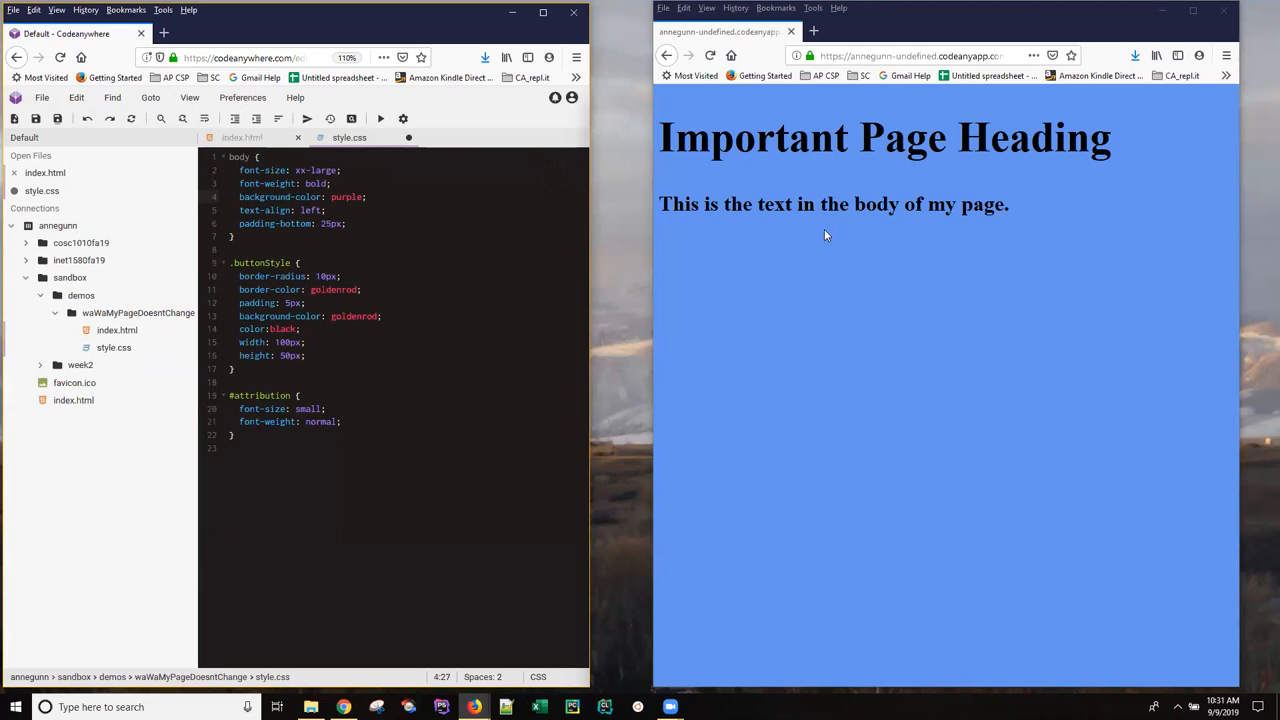
{"action": "mouse_move", "coordinate": [802, 276]}
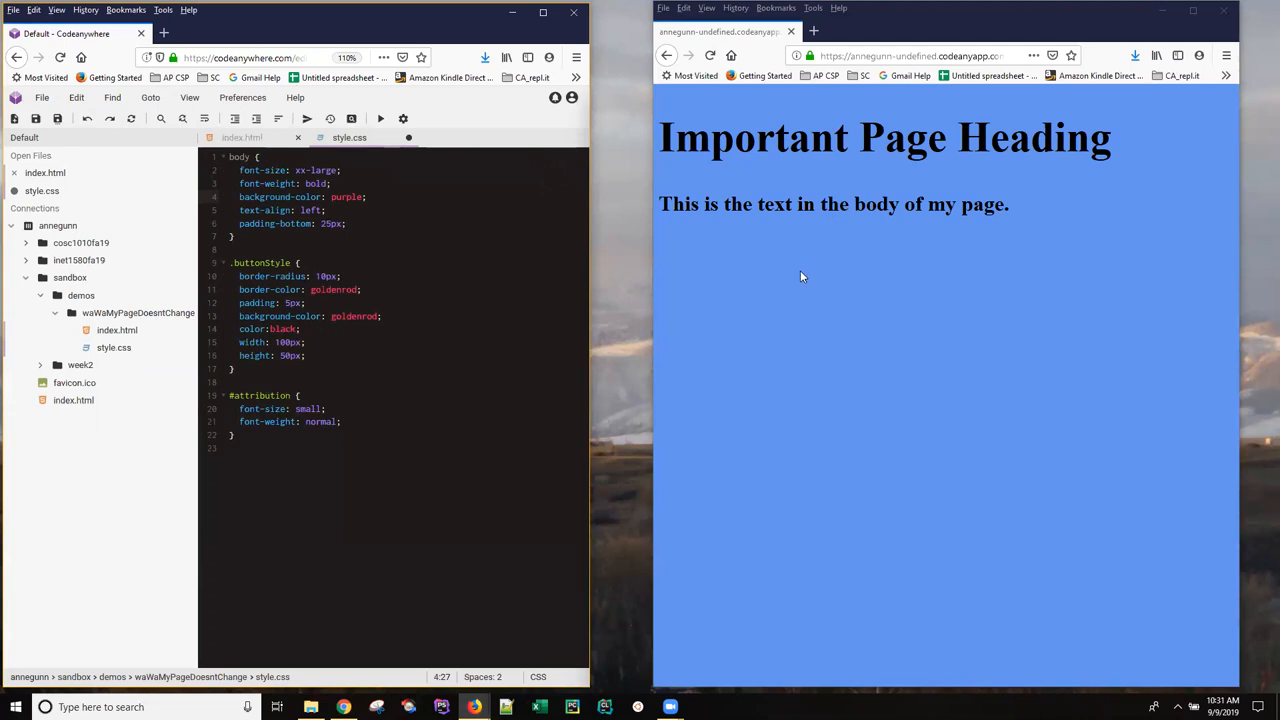
{"action": "mouse_move", "coordinate": [766, 230]}
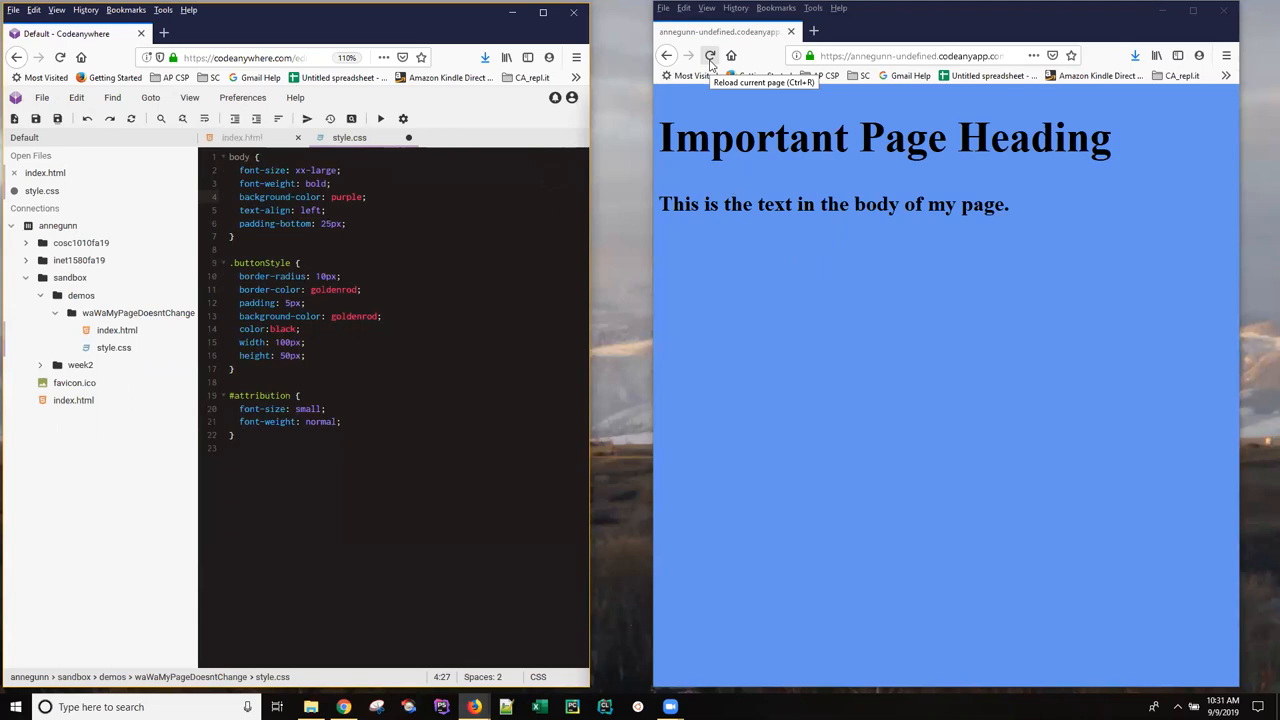
{"action": "left_click", "coordinate": [712, 56]}
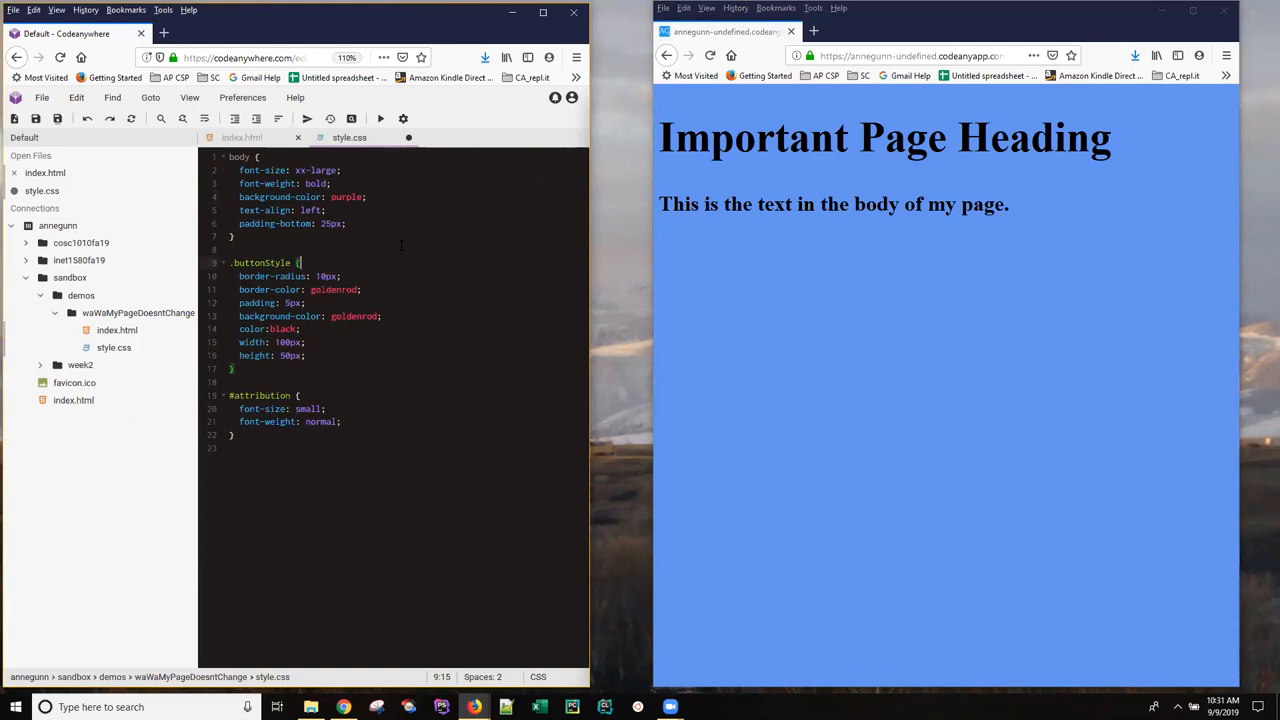
Save style.css with Ctrl+S so the page background turns purple
{"action": "key", "text": "ctrl+s"}
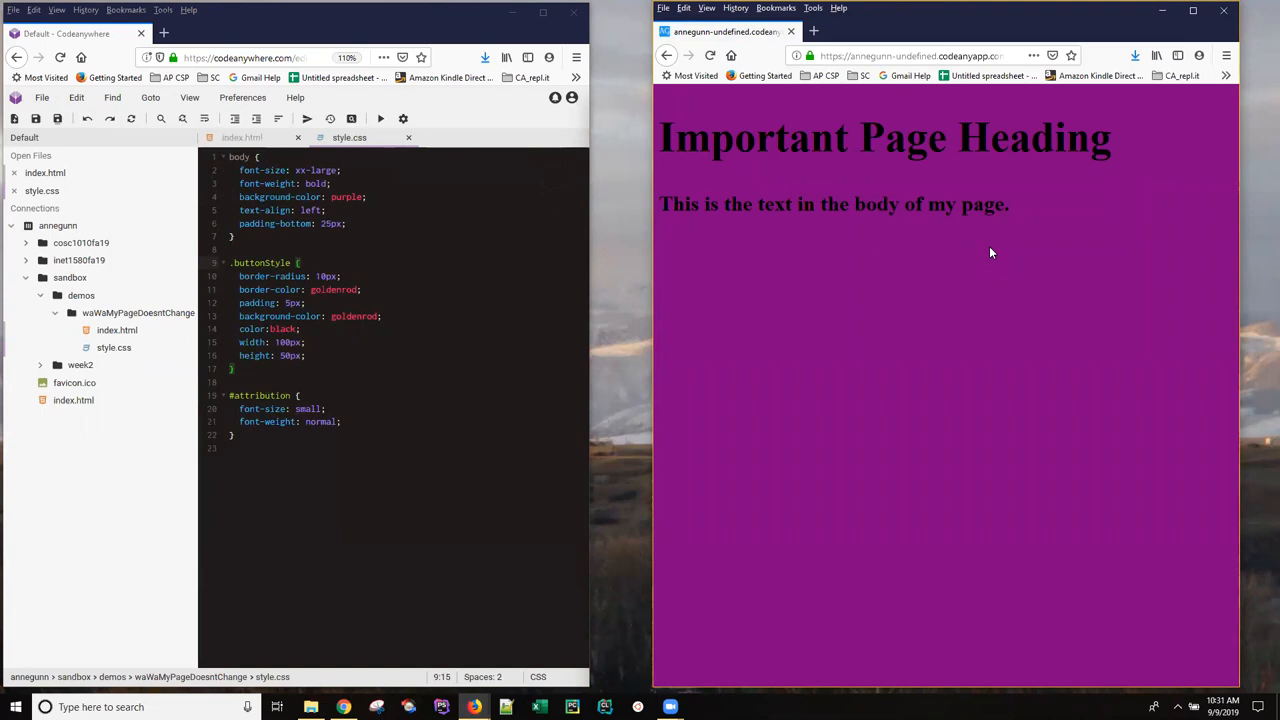
{"action": "mouse_move", "coordinate": [960, 304]}
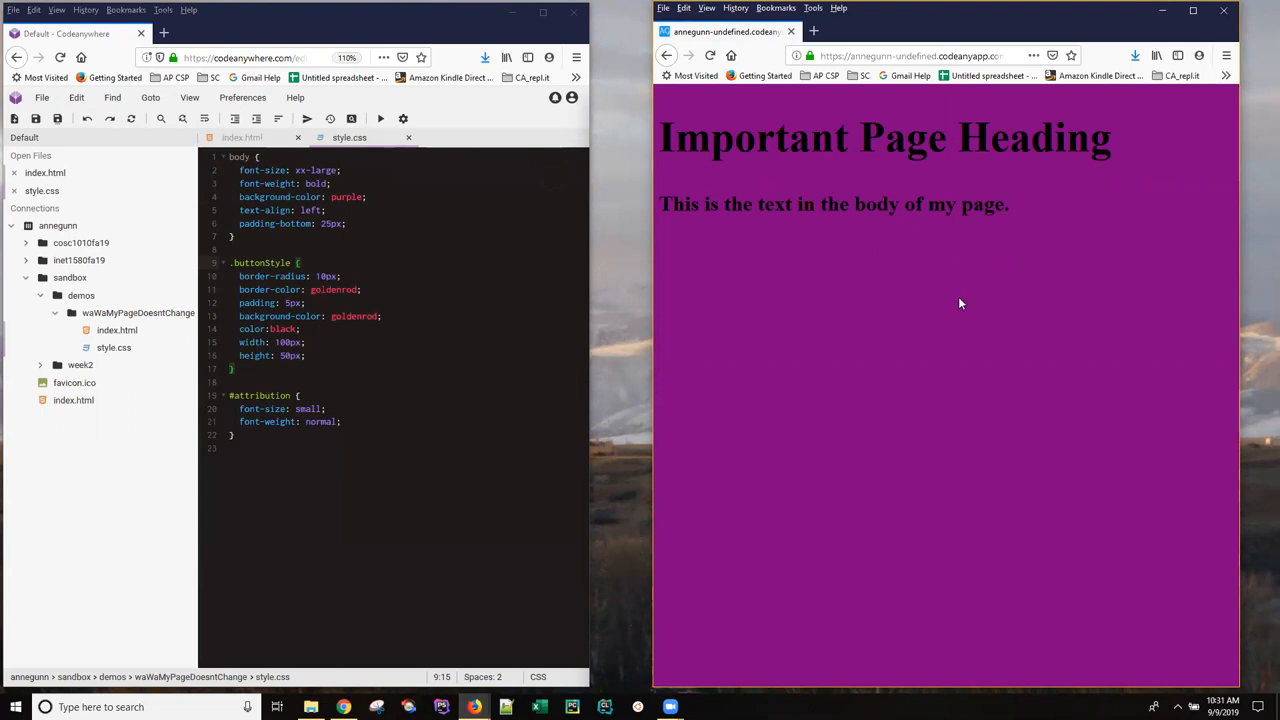
{"action": "mouse_move", "coordinate": [934, 336]}
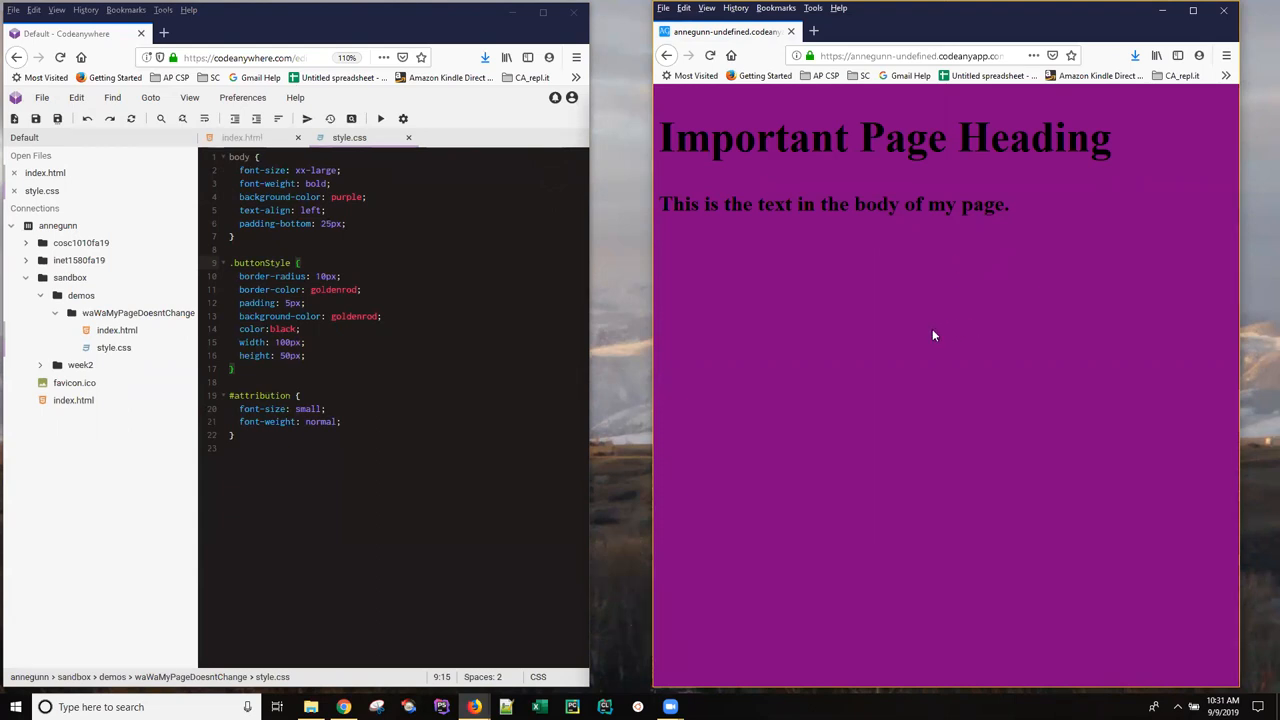
{"action": "mouse_move", "coordinate": [968, 312]}
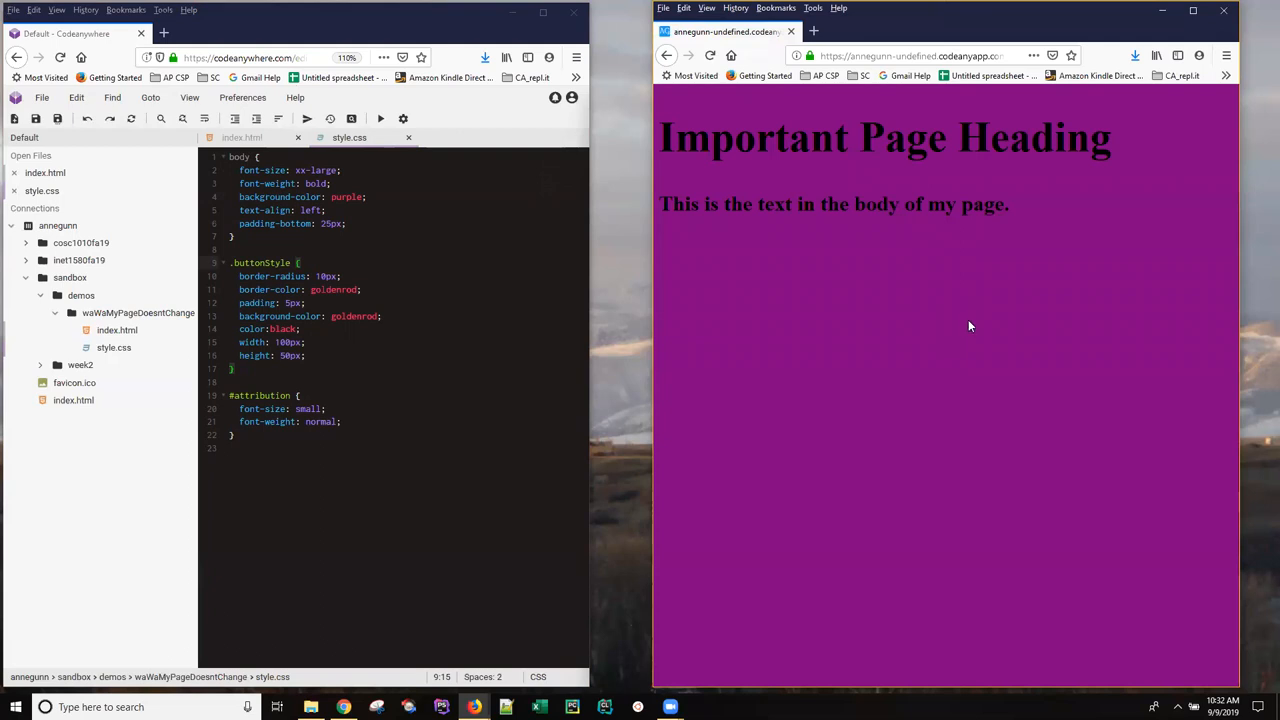
{"action": "mouse_move", "coordinate": [930, 296]}
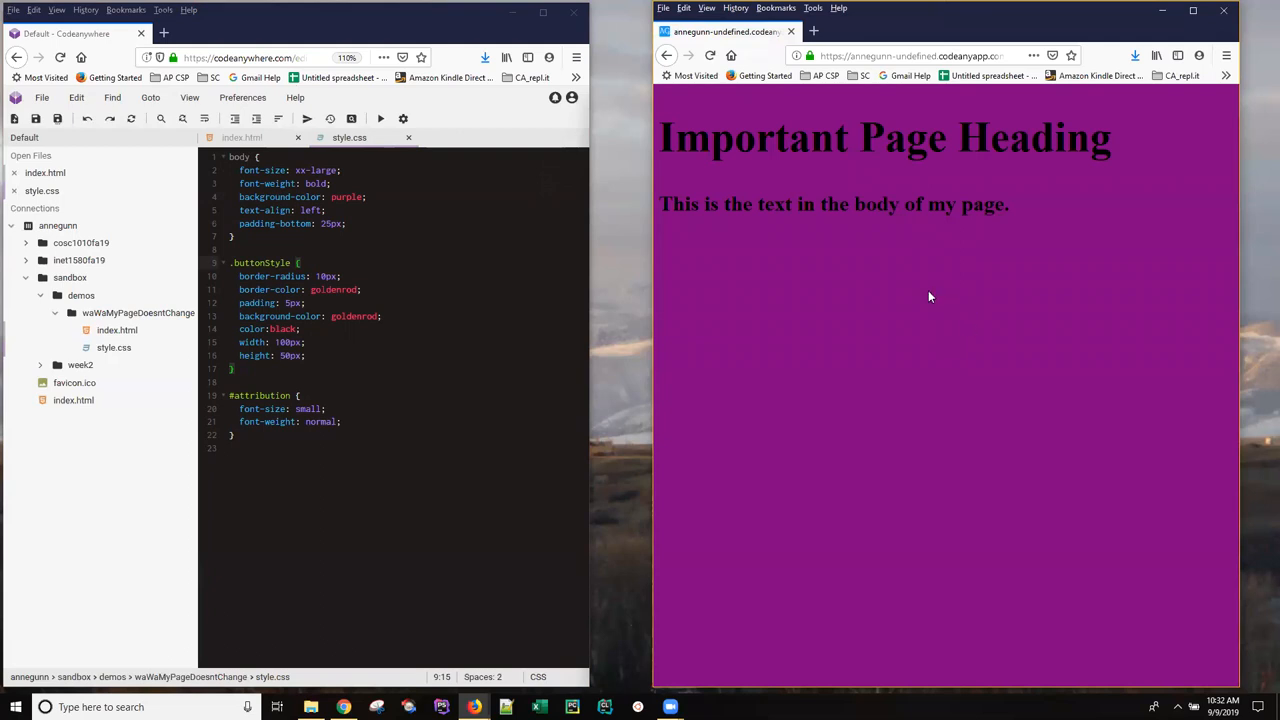
{"action": "mouse_move", "coordinate": [926, 300]}
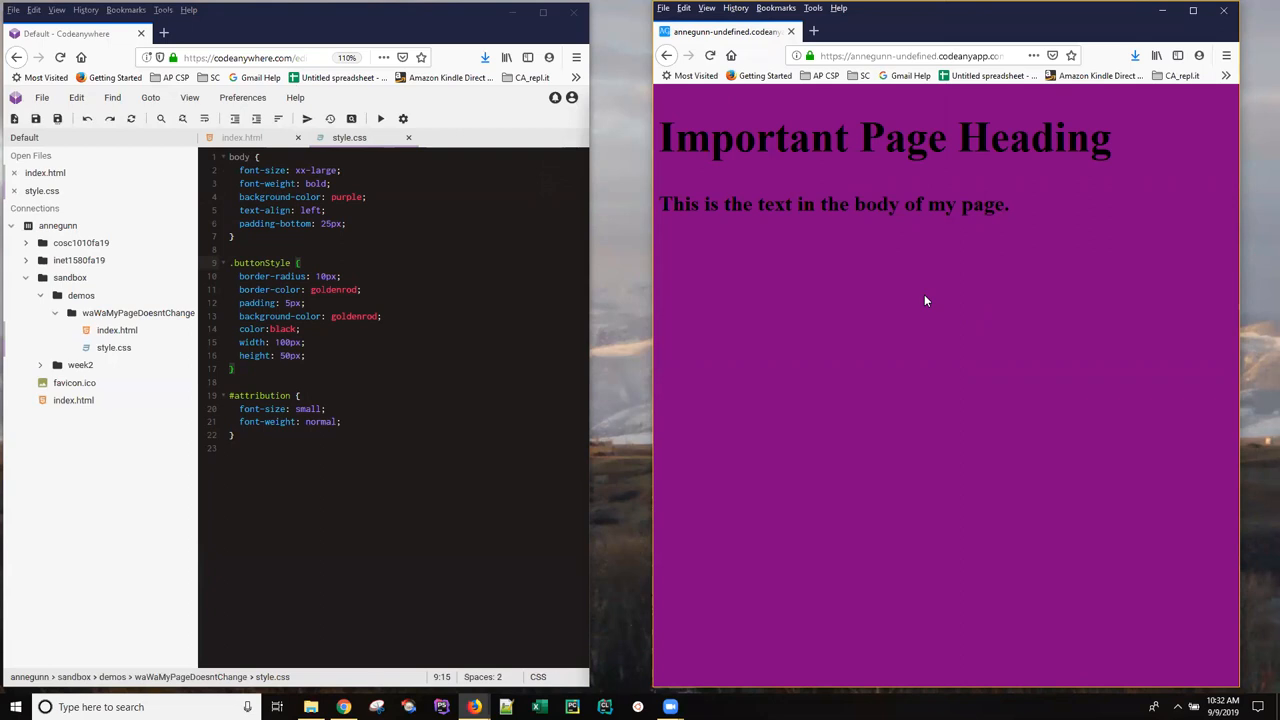
Inspect the purple page via the right-click Inspect Element command
{"action": "right_click", "coordinate": [926, 300]}
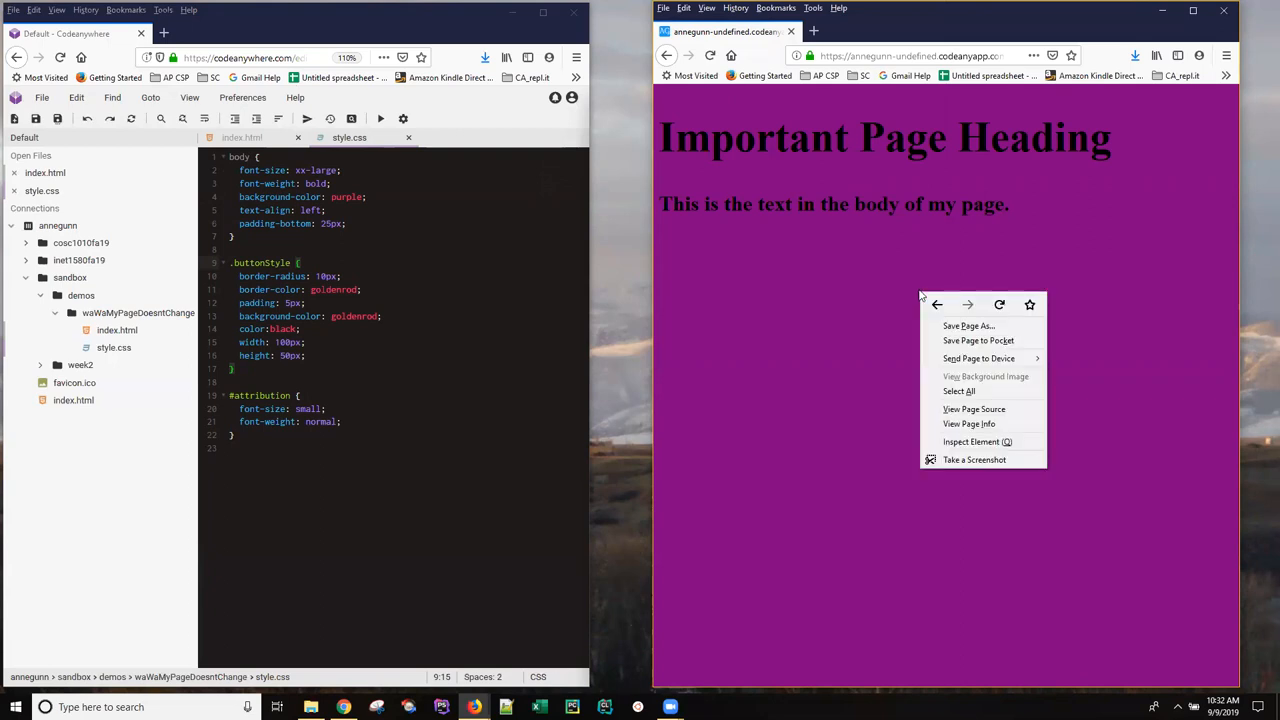
{"action": "mouse_move", "coordinate": [972, 442]}
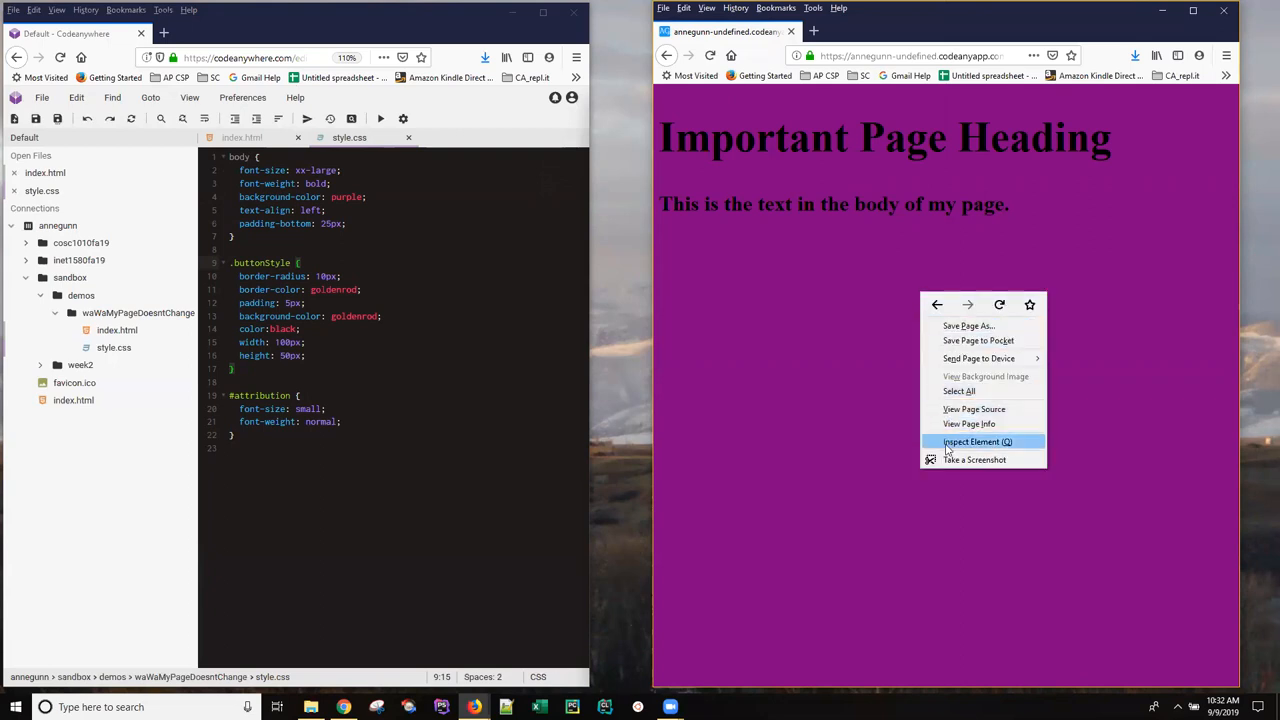
{"action": "left_click", "coordinate": [976, 442]}
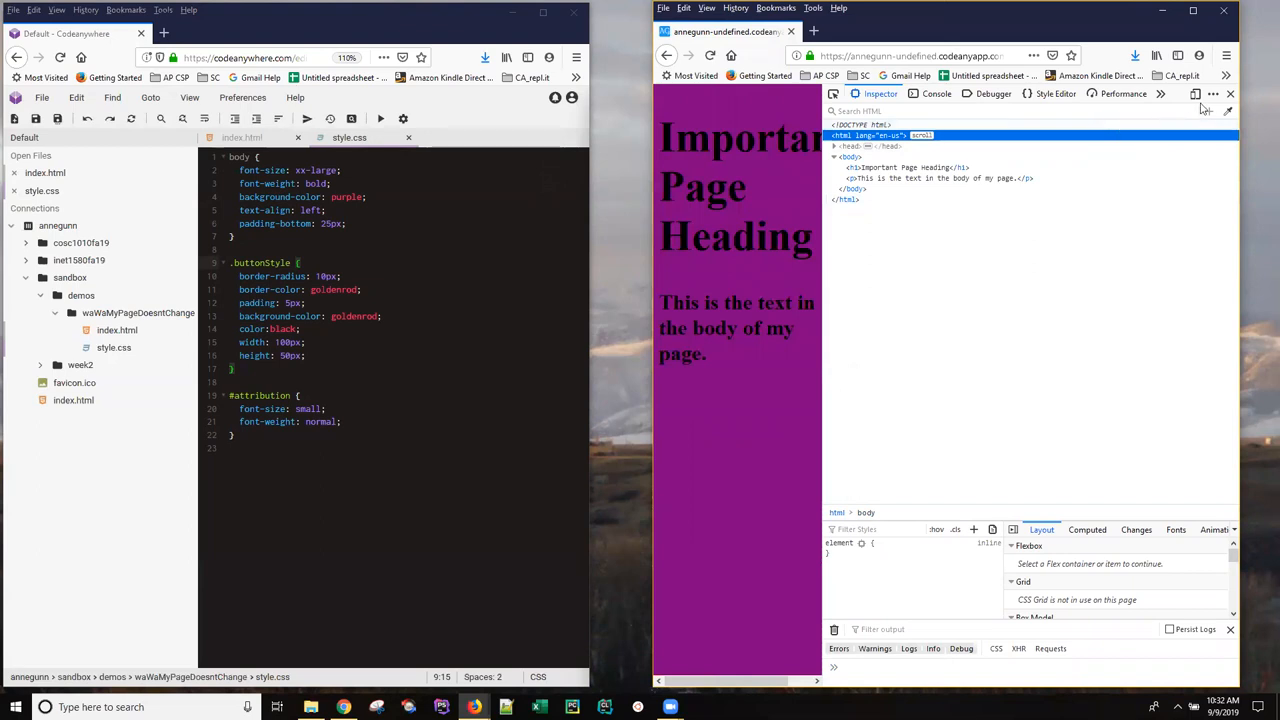
{"action": "left_click", "coordinate": [1208, 96]}
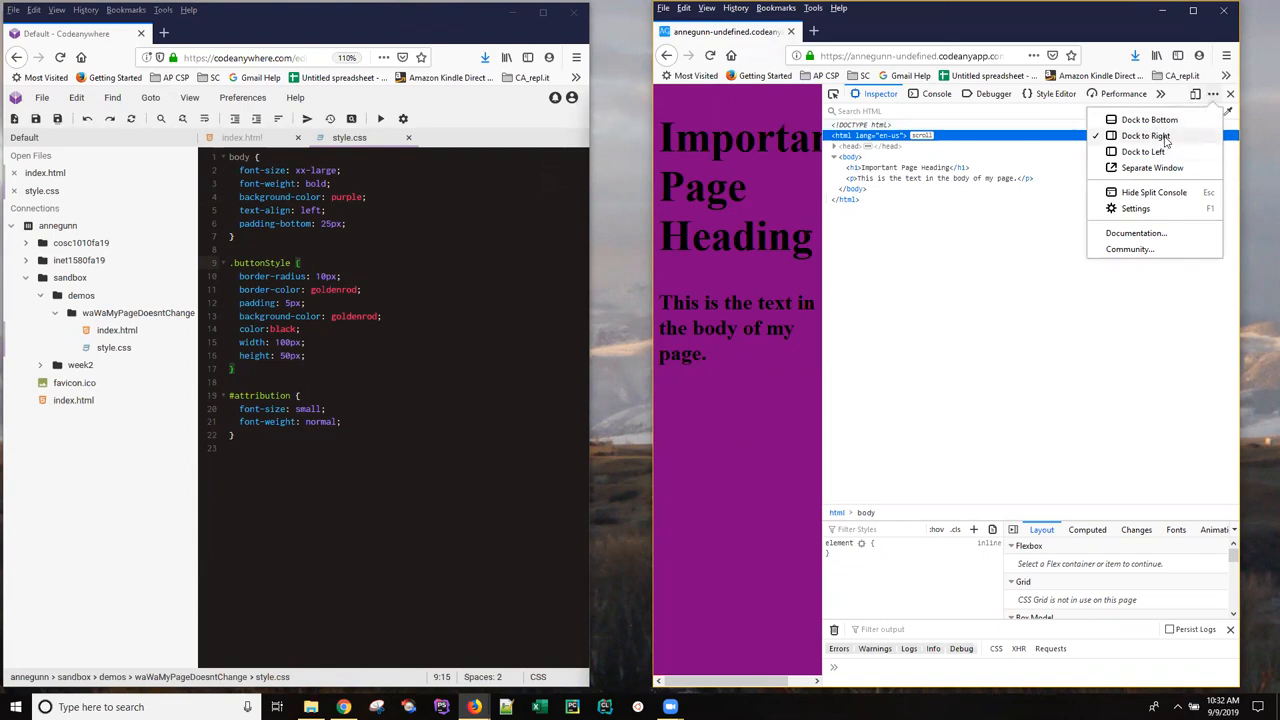
Dock the developer tools along the bottom of the browser window
{"action": "left_click", "coordinate": [1140, 120]}
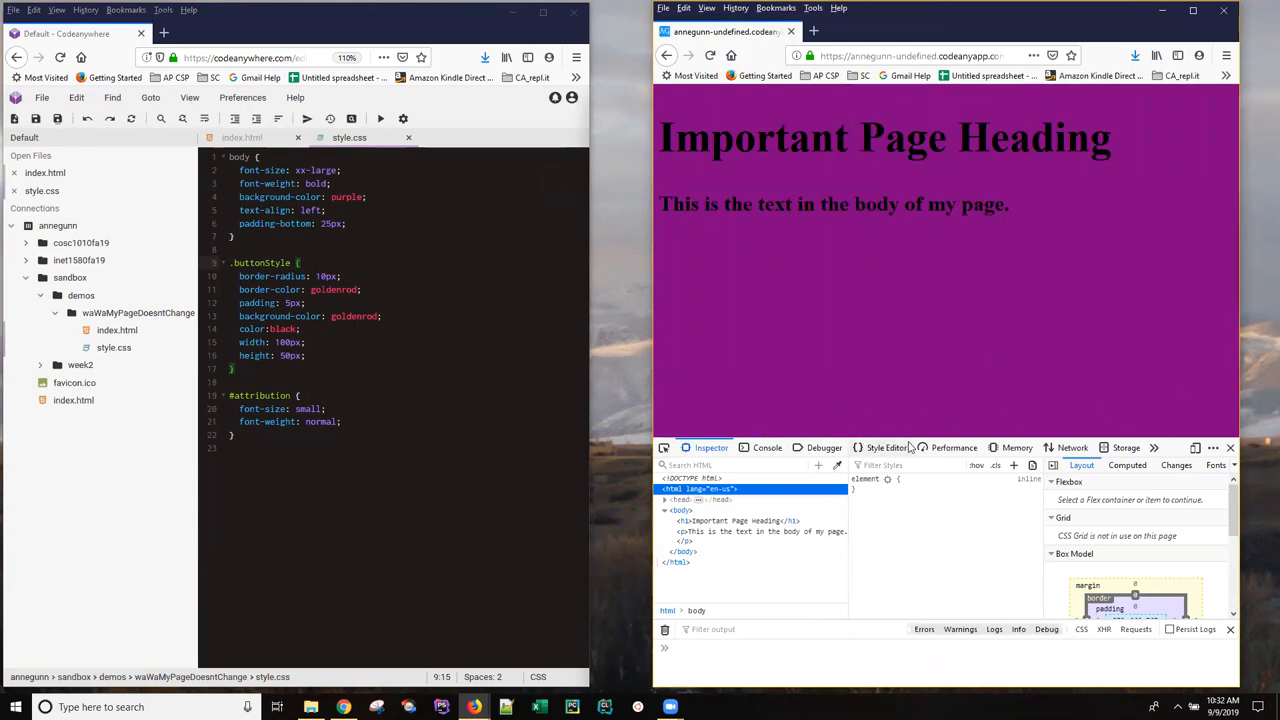
{"action": "mouse_move", "coordinate": [816, 336]}
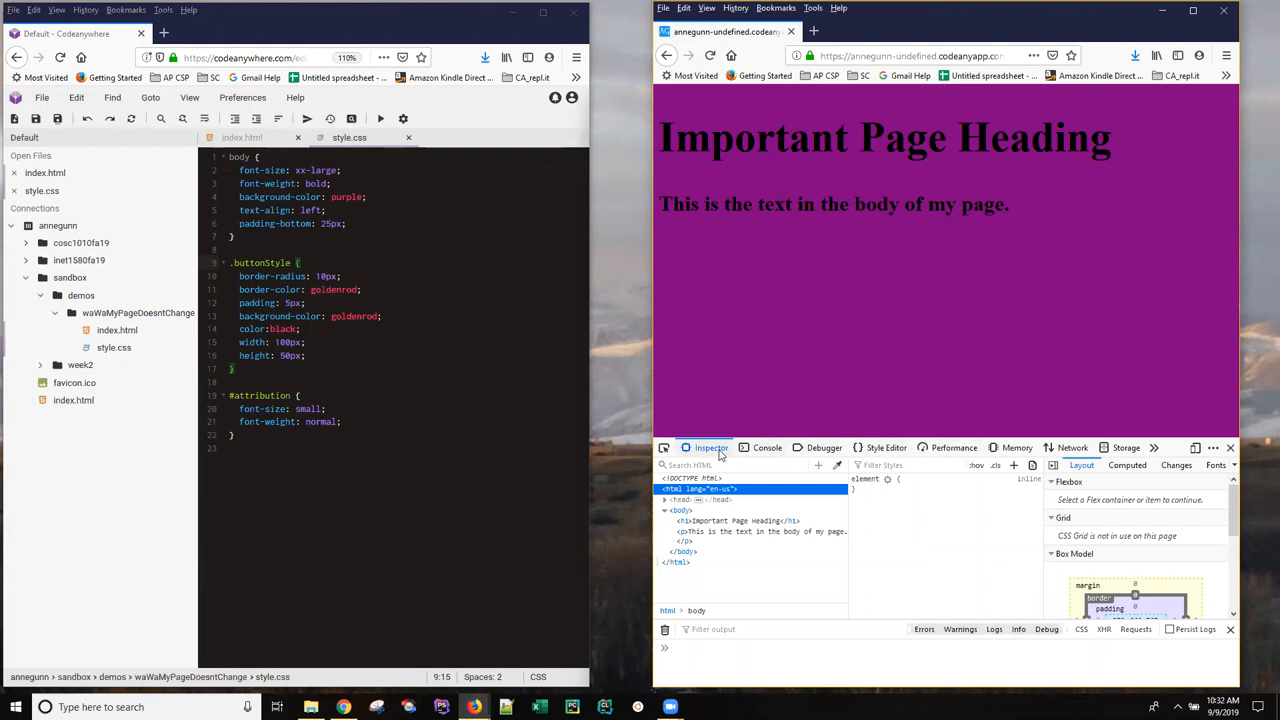
{"action": "mouse_move", "coordinate": [768, 448]}
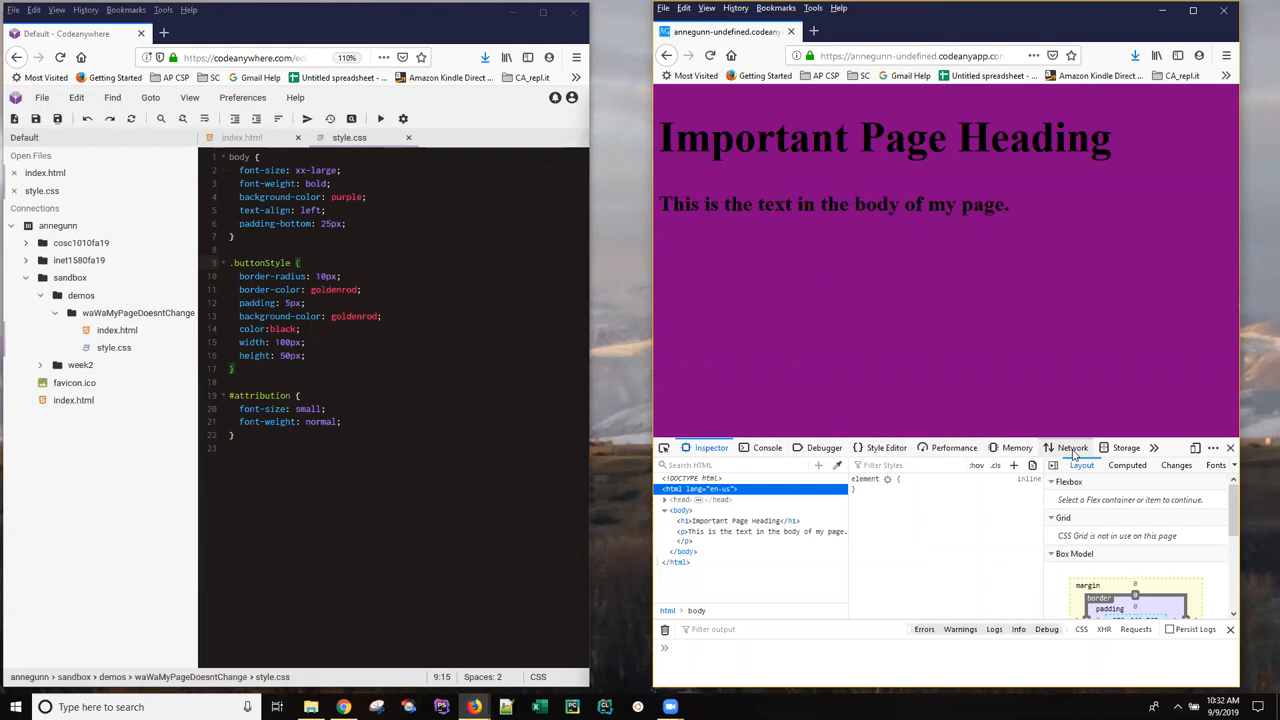
Show the Network panel with Disable cache ticked, then reopen the docking options
{"action": "left_click", "coordinate": [1072, 448]}
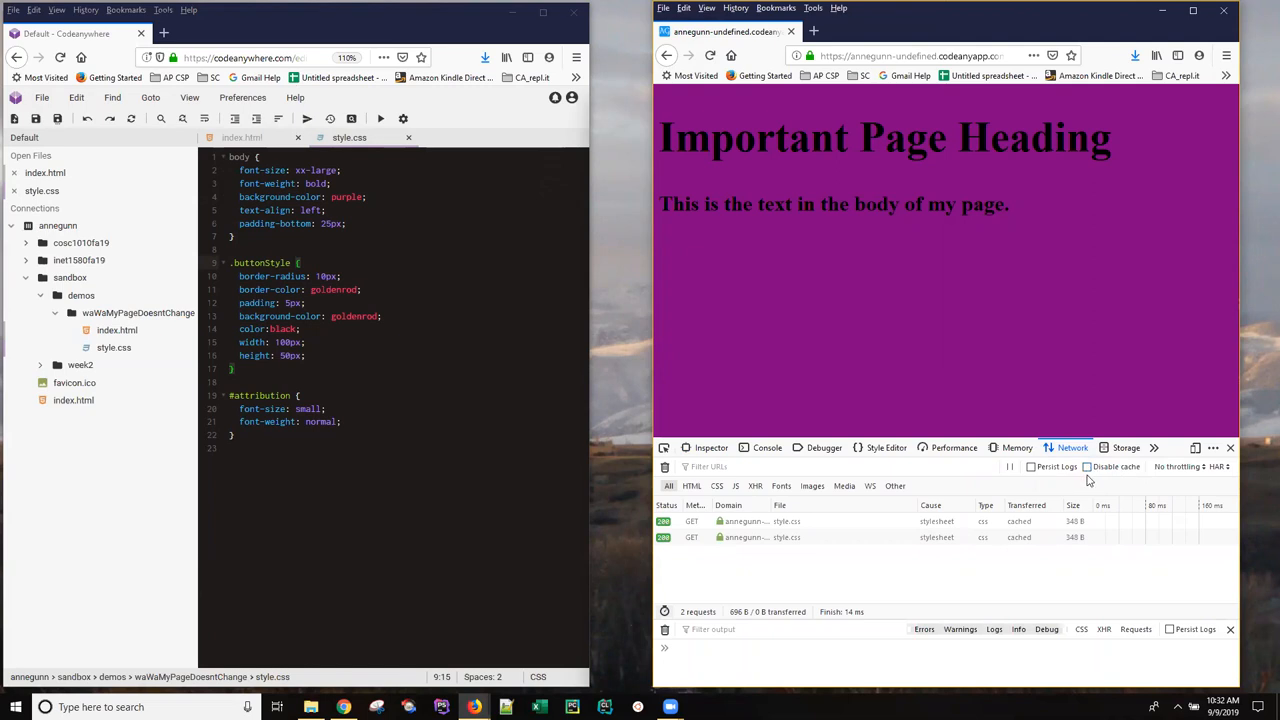
{"action": "left_click", "coordinate": [1088, 468]}
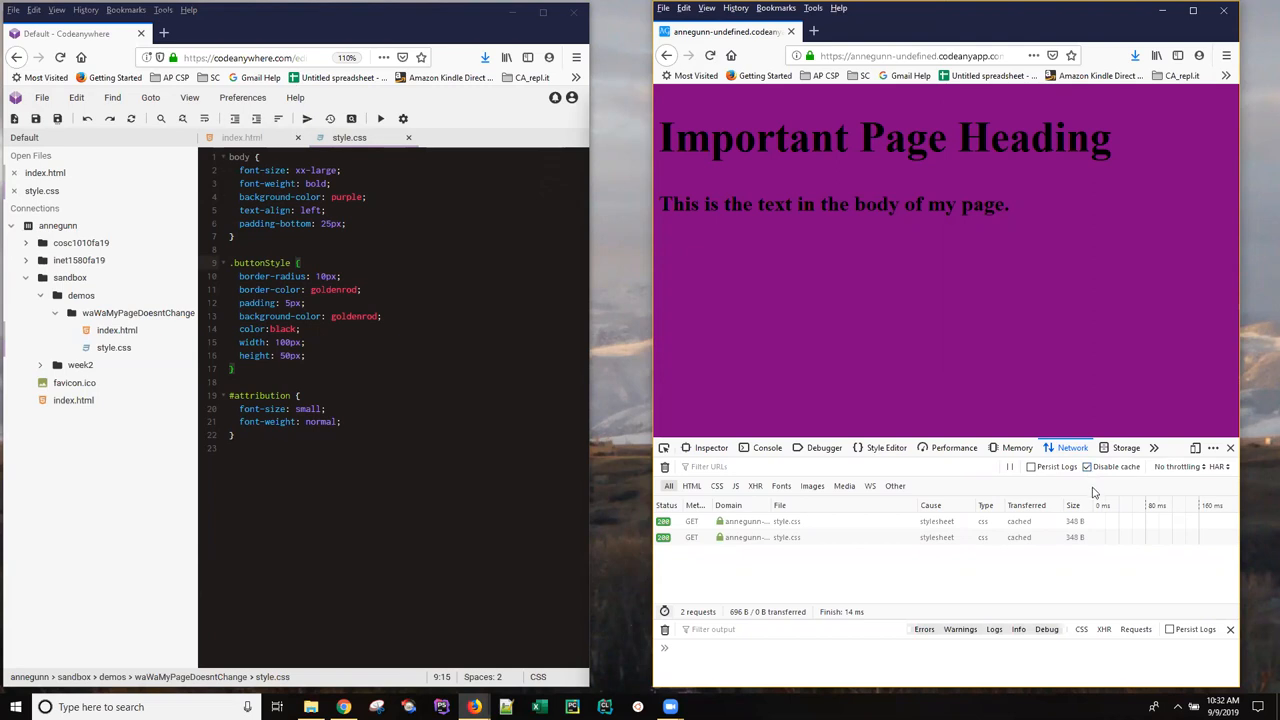
{"action": "mouse_move", "coordinate": [1108, 346]}
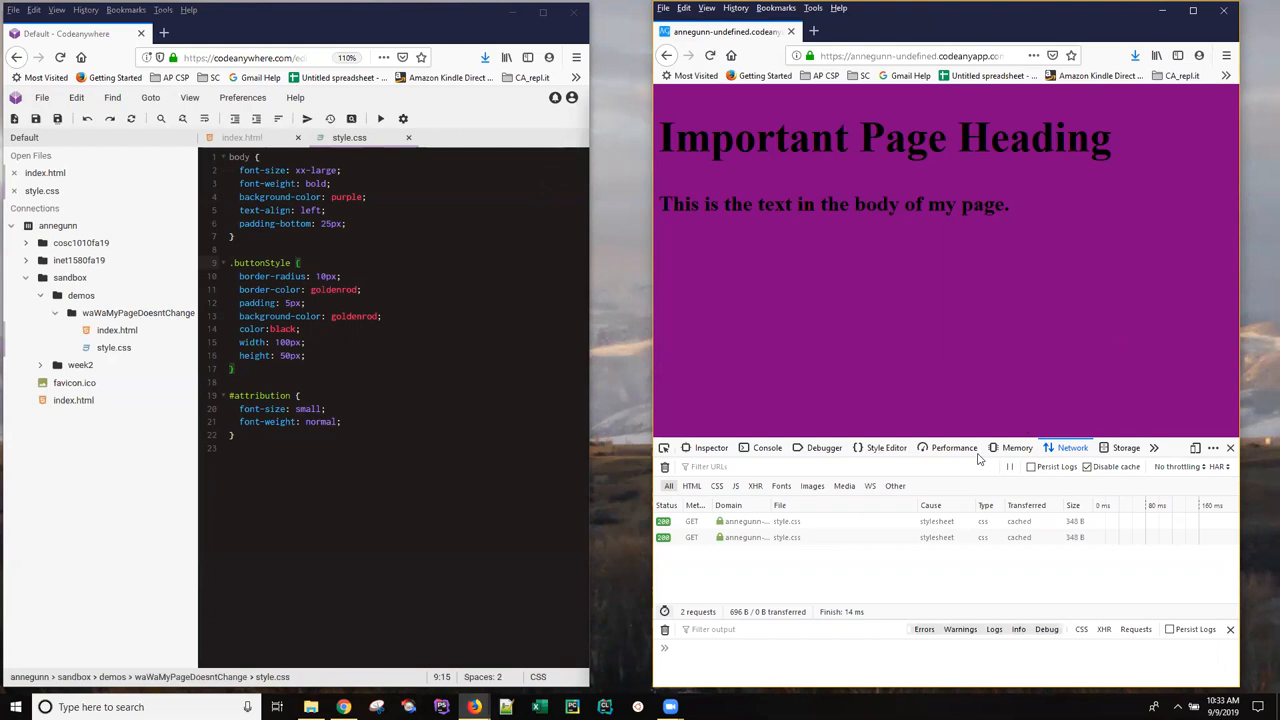
{"action": "mouse_move", "coordinate": [964, 460]}
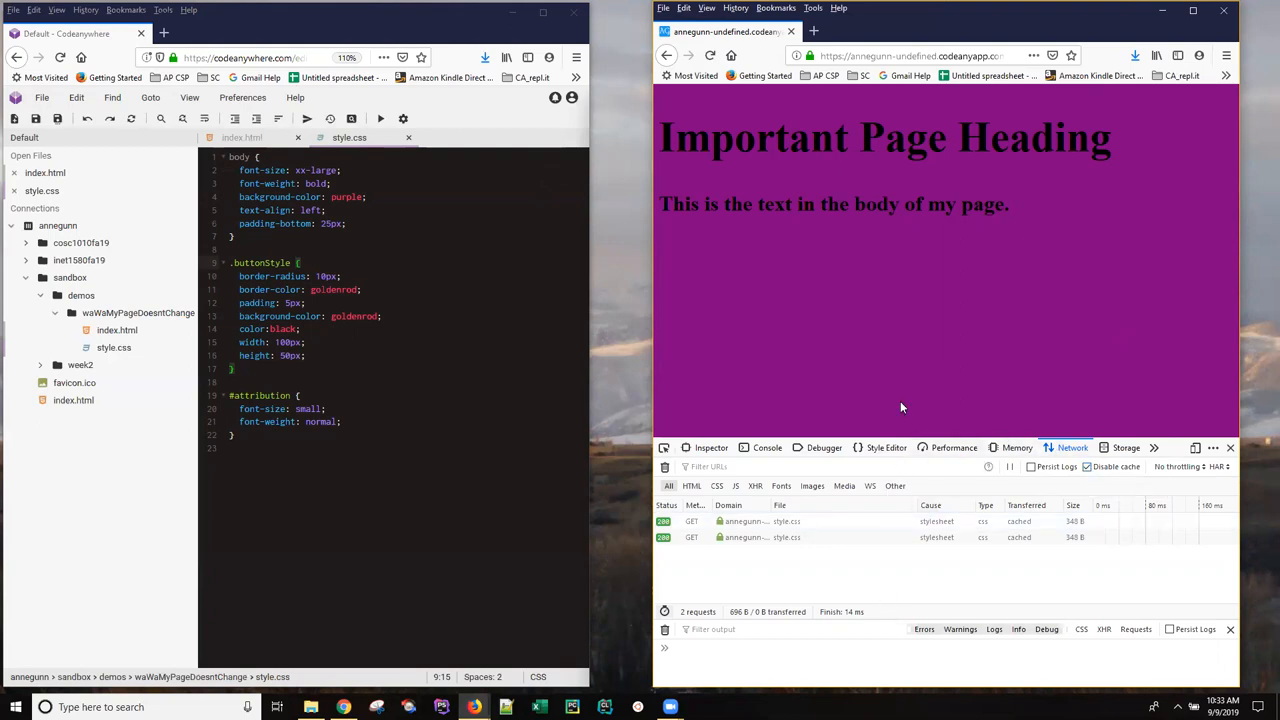
{"action": "mouse_move", "coordinate": [928, 338]}
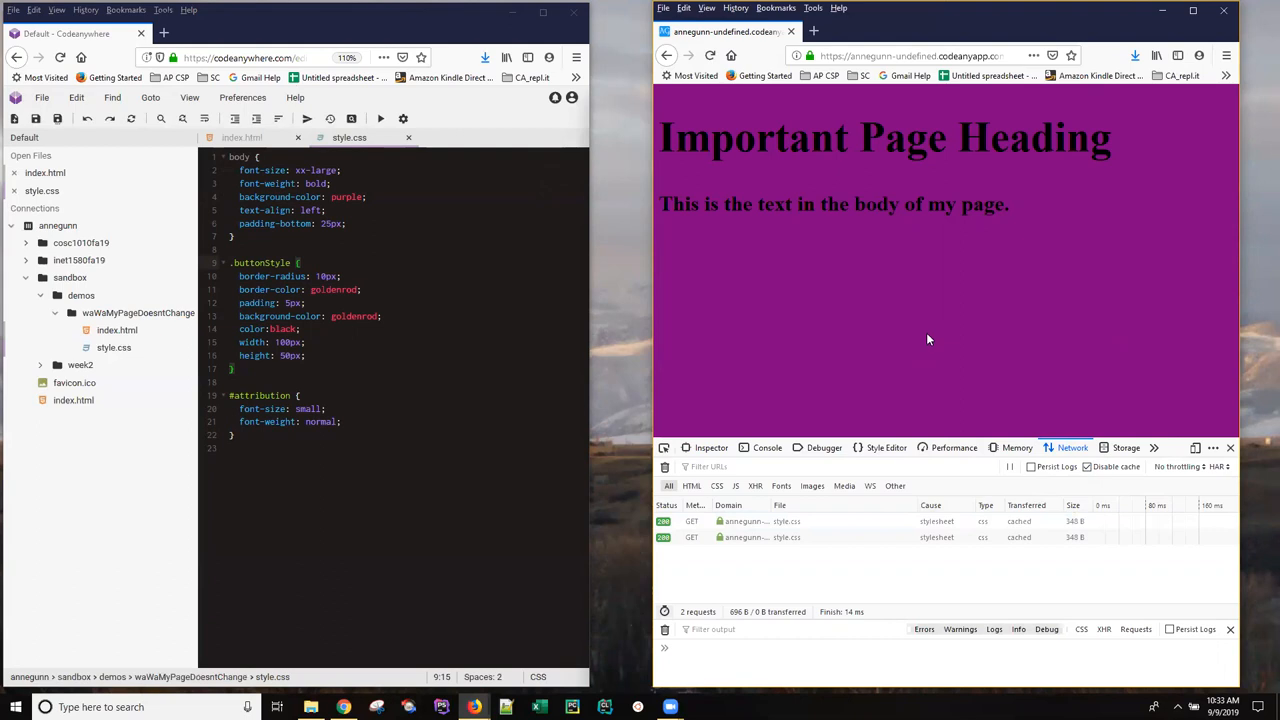
{"action": "mouse_move", "coordinate": [960, 340]}
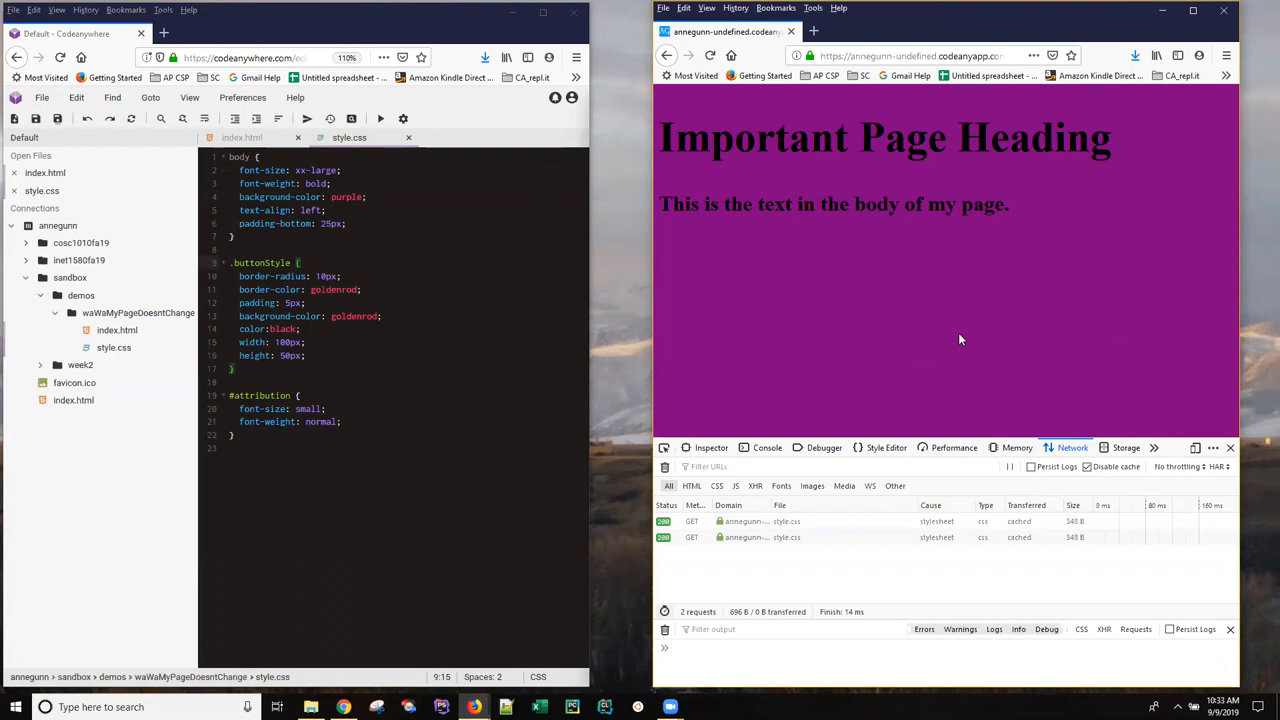
{"action": "mouse_move", "coordinate": [984, 348]}
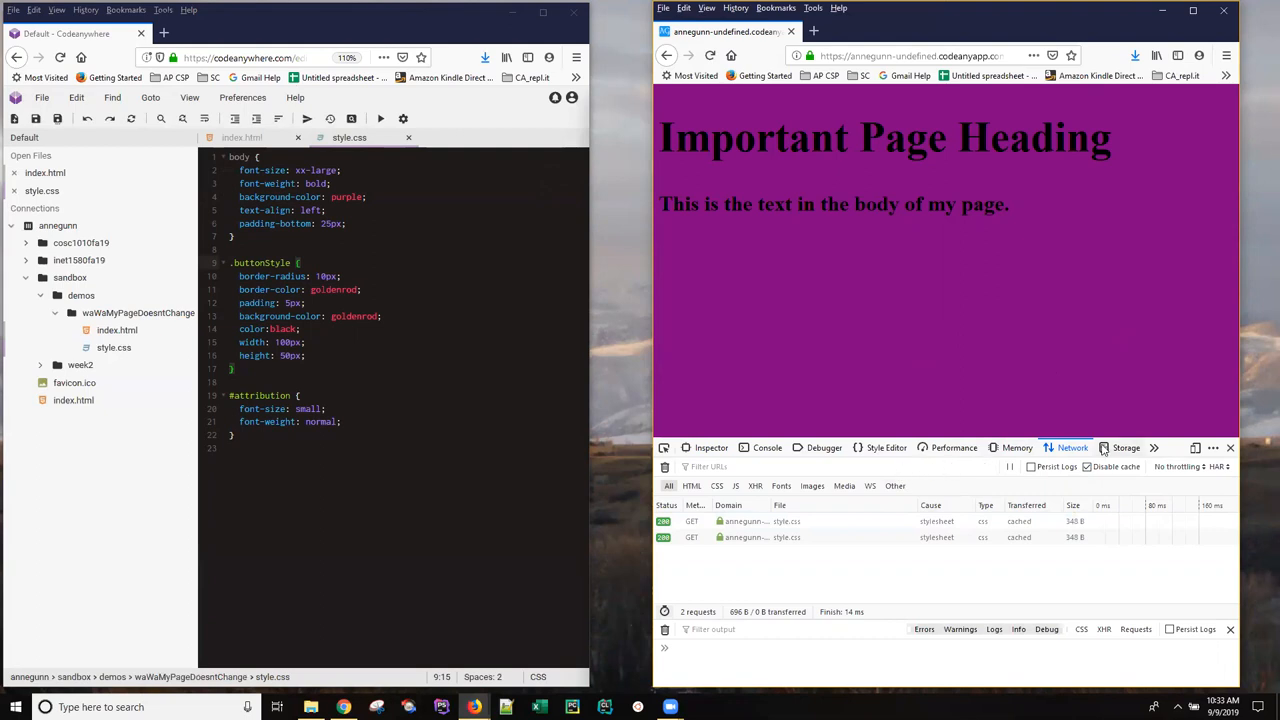
{"action": "mouse_move", "coordinate": [956, 472]}
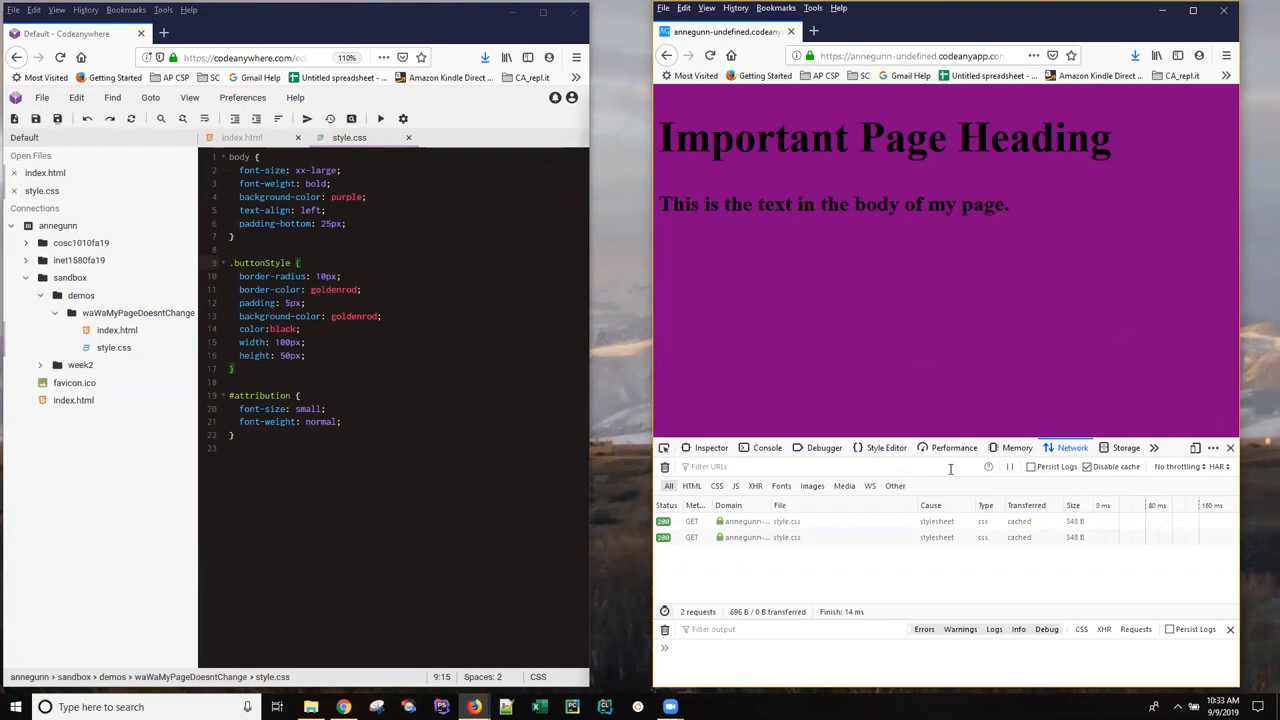
{"action": "left_click", "coordinate": [1090, 468]}
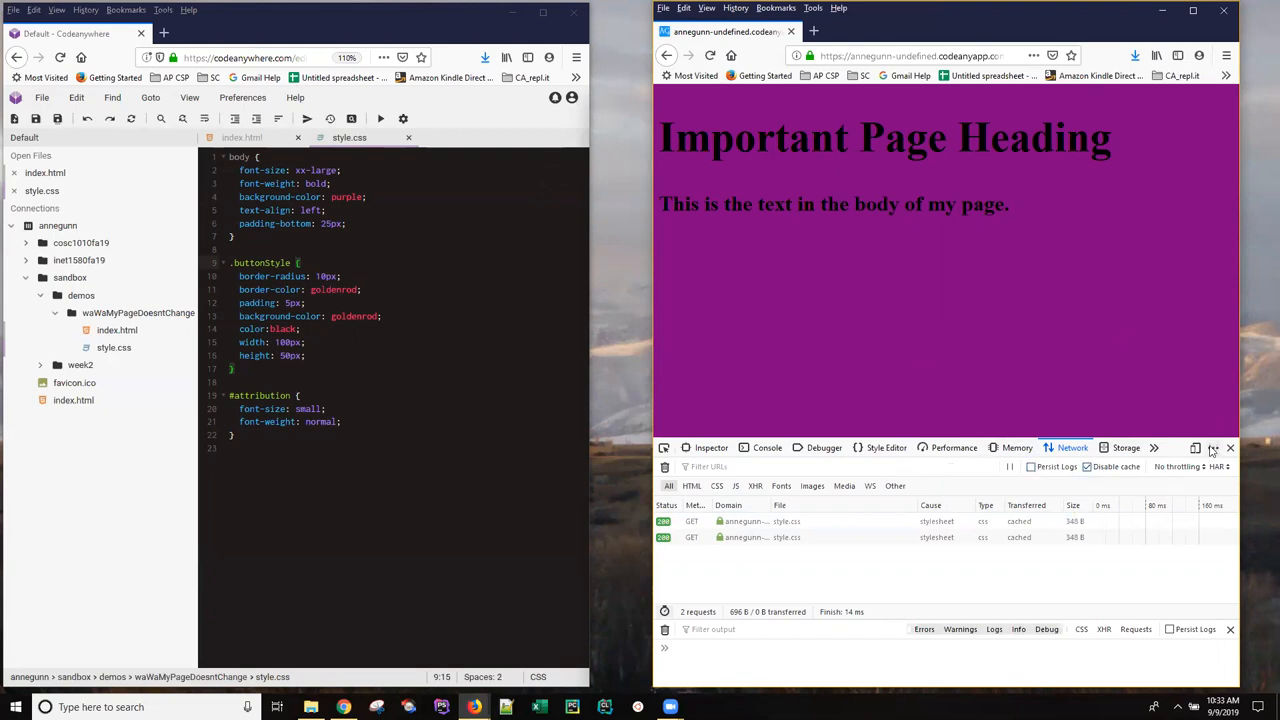
{"action": "left_click", "coordinate": [1208, 448]}
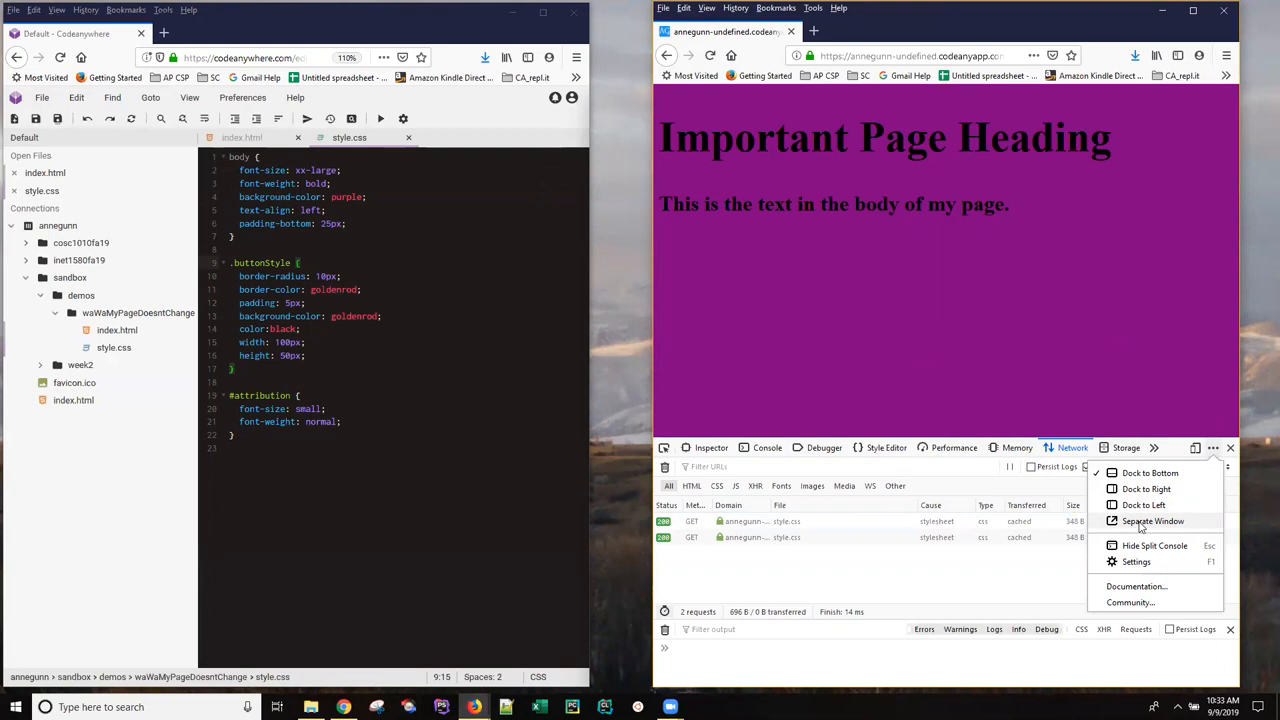
Move the developer tools into a separate window and bring the browser back in front
{"action": "left_click", "coordinate": [1150, 520]}
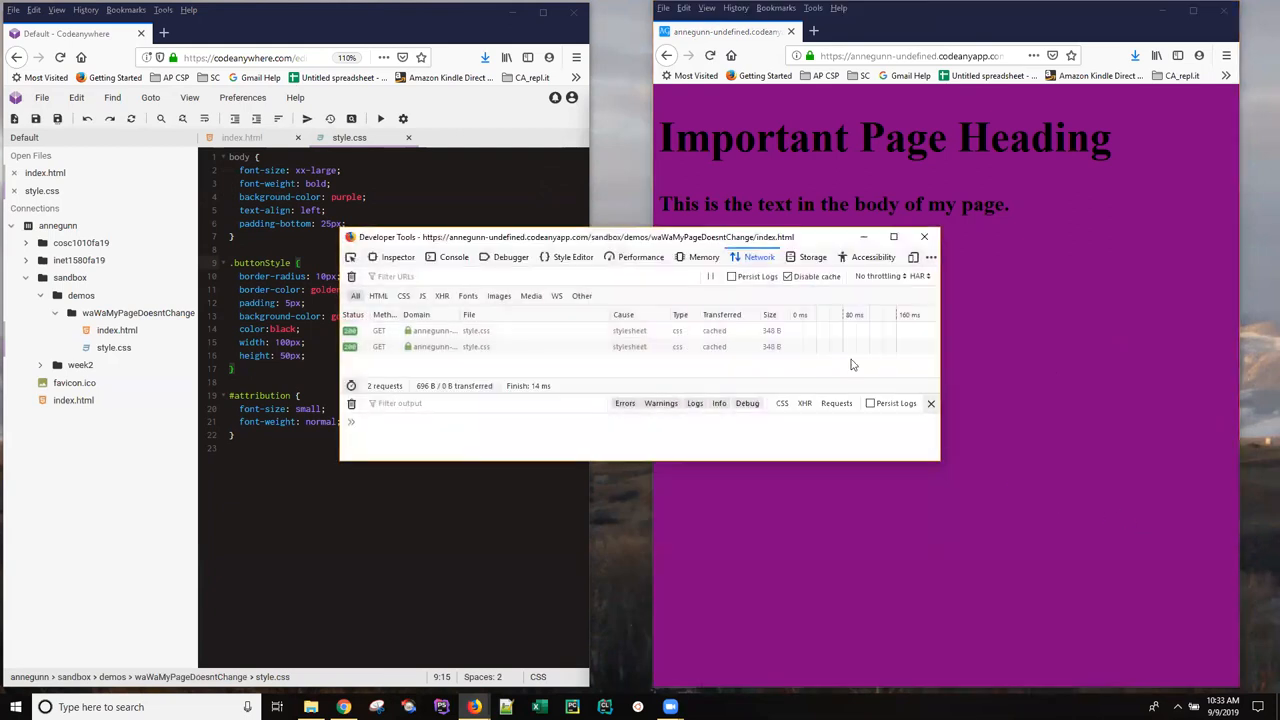
{"action": "left_click", "coordinate": [788, 276]}
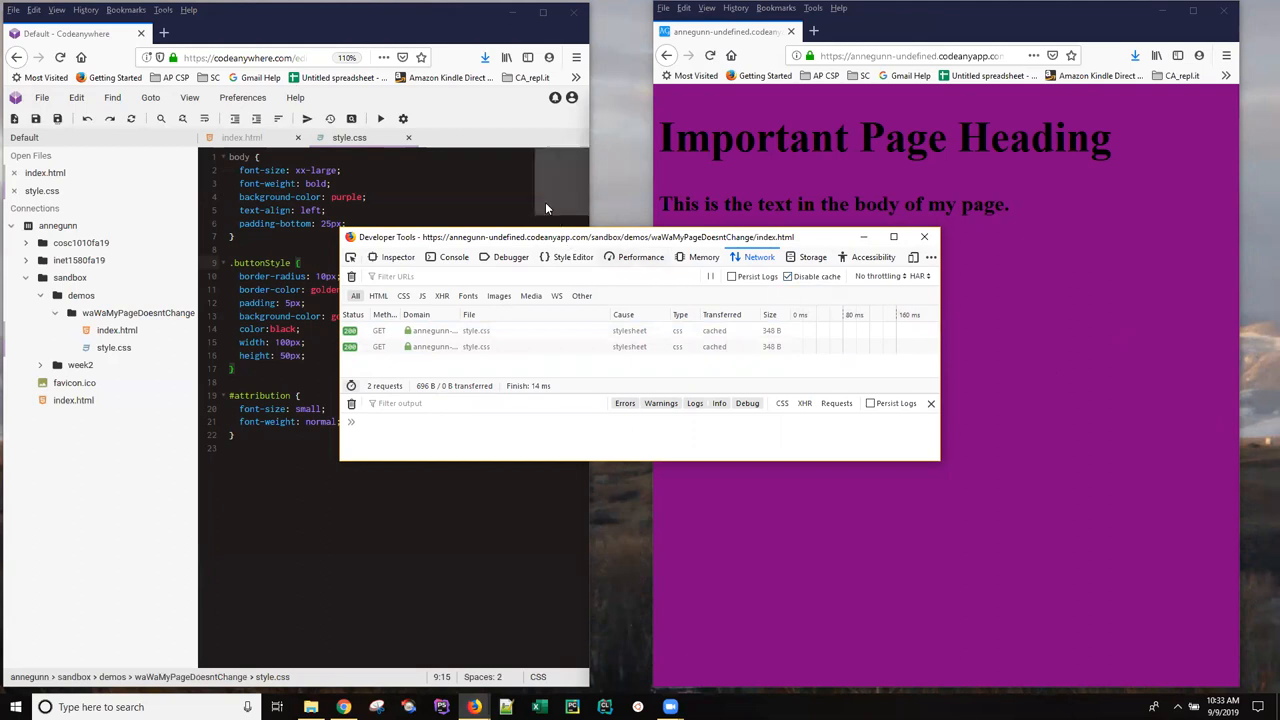
{"action": "left_click", "coordinate": [924, 236]}
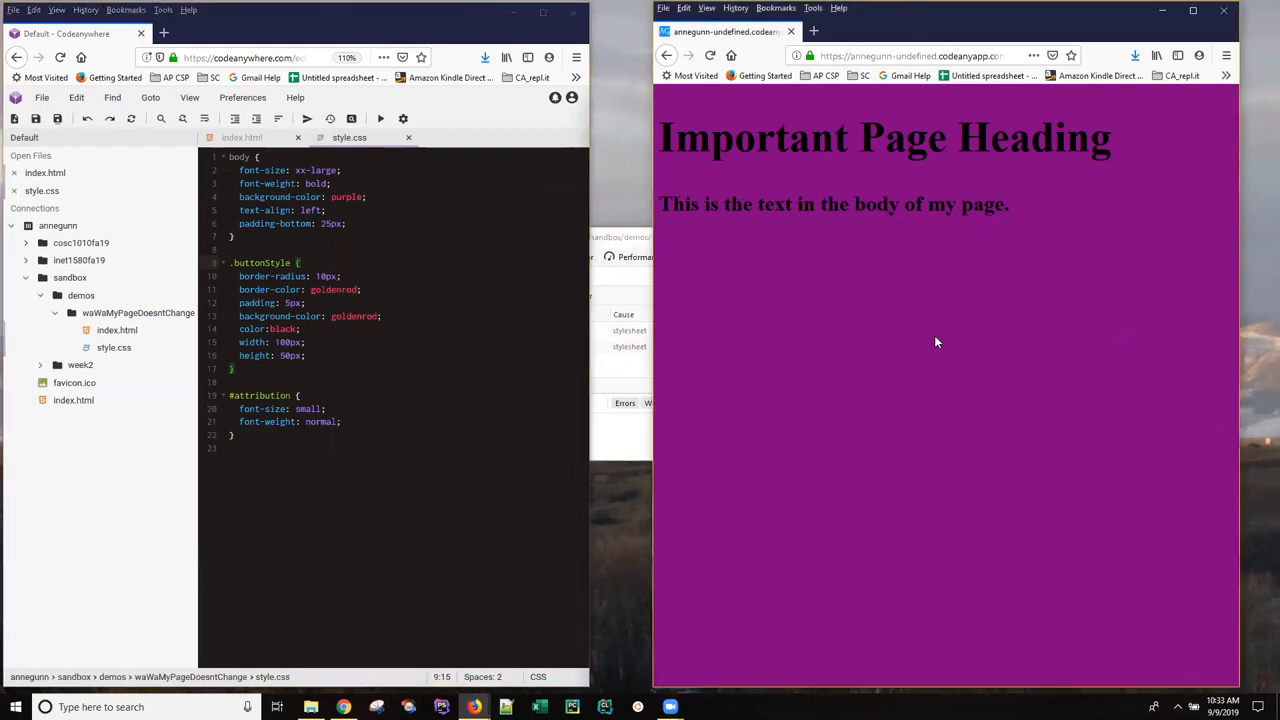
{"action": "mouse_move", "coordinate": [930, 348]}
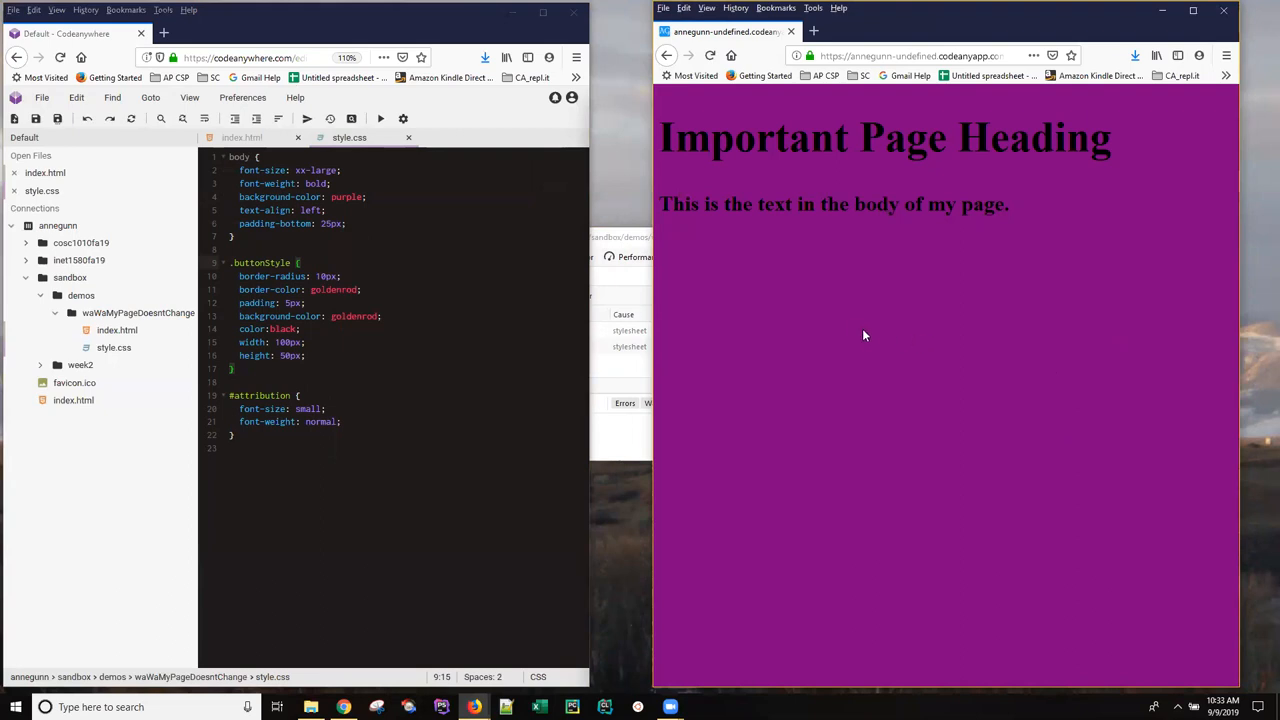
{"action": "mouse_move", "coordinate": [664, 268]}
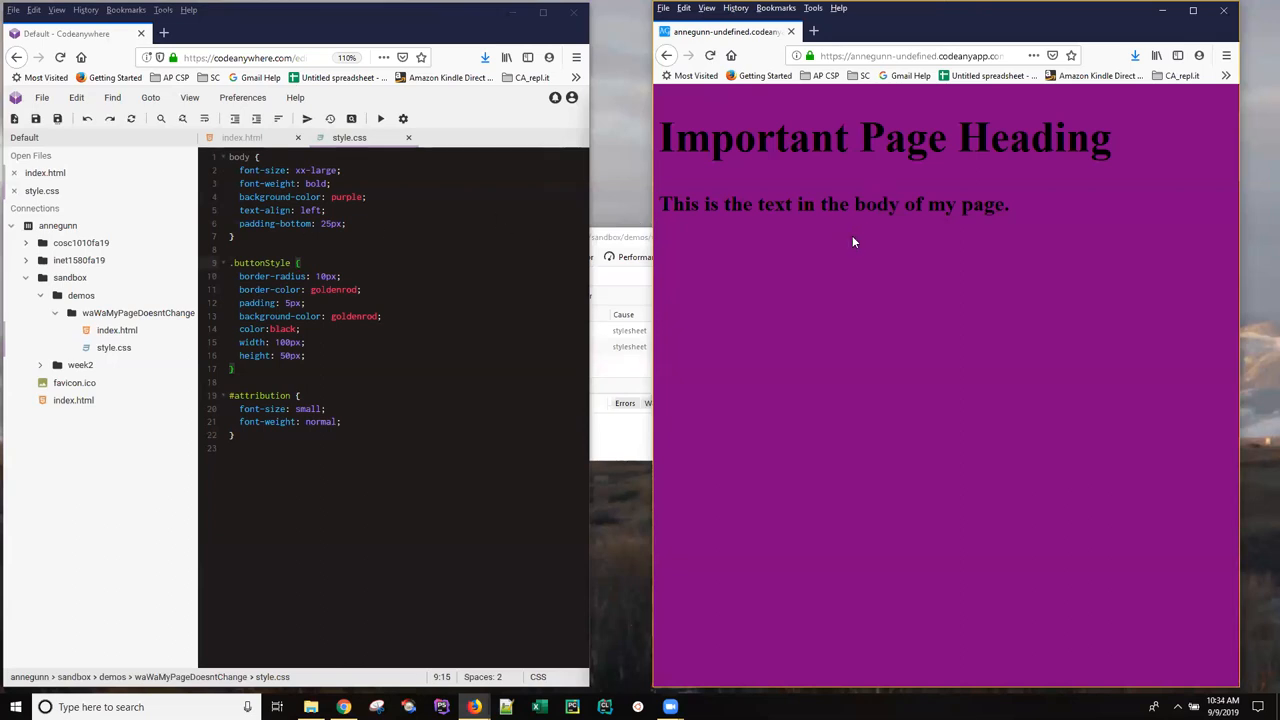
{"action": "mouse_move", "coordinate": [796, 238]}
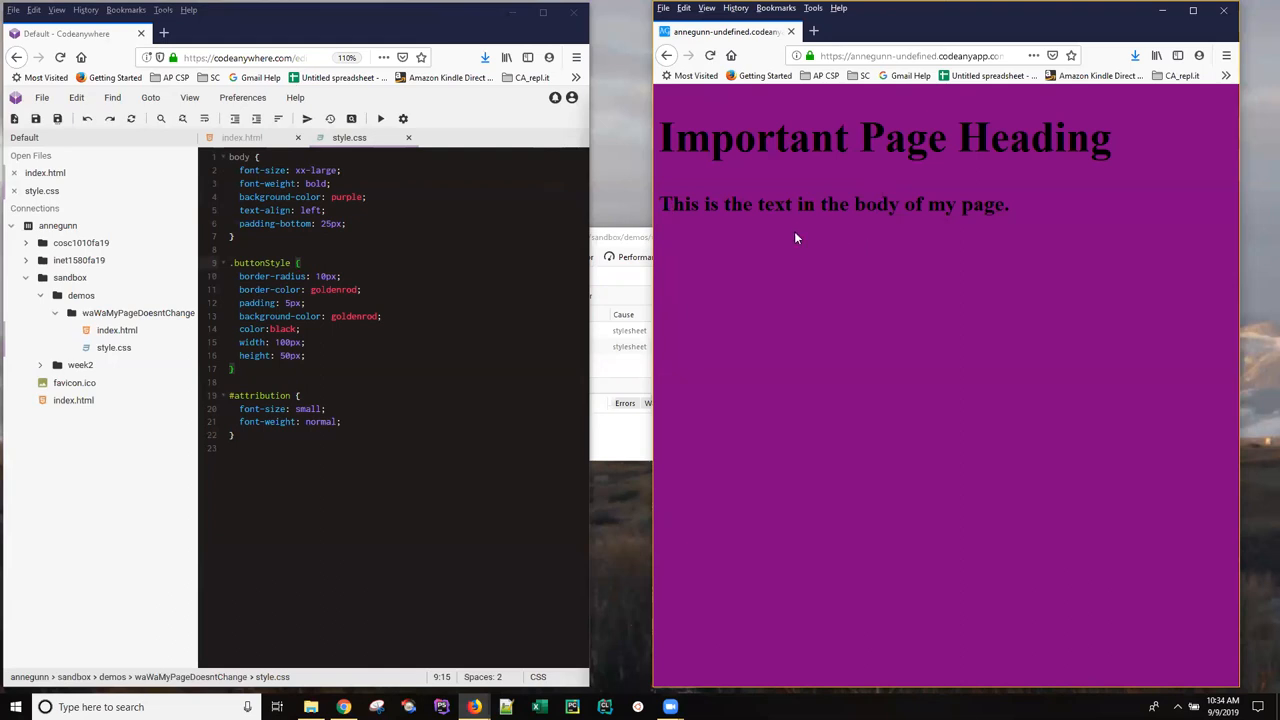
{"action": "mouse_move", "coordinate": [758, 292]}
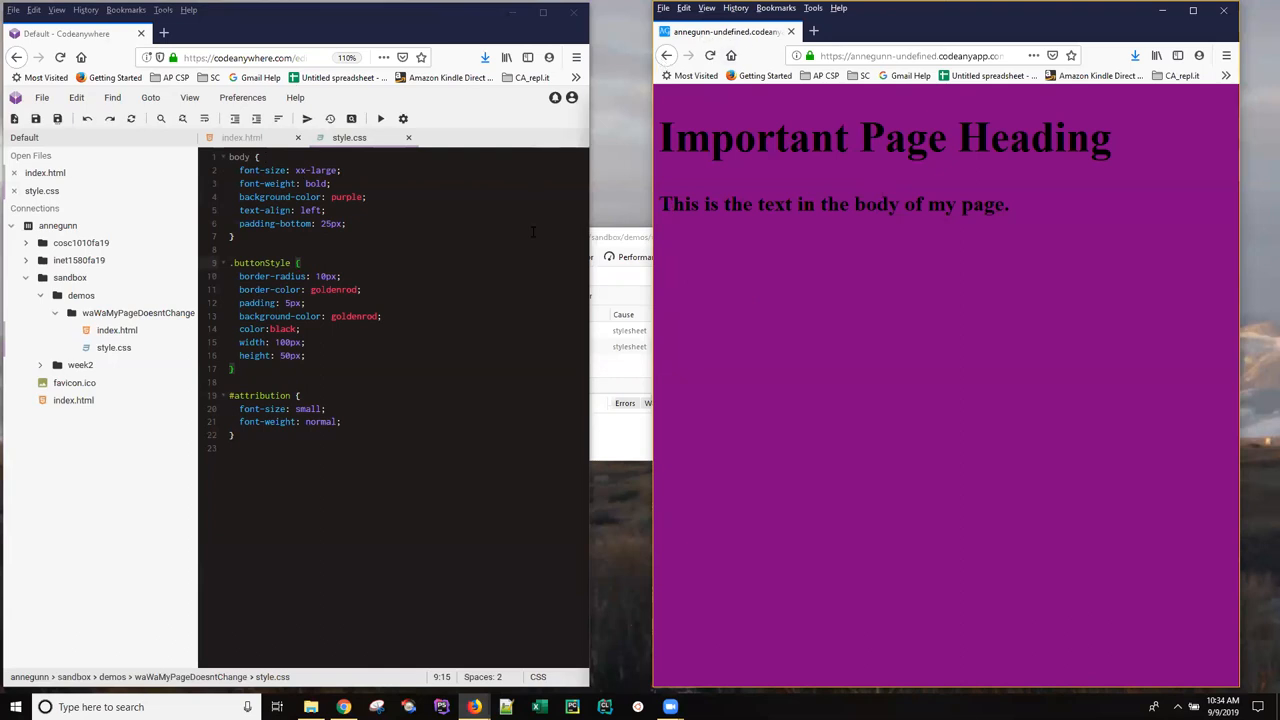
{"action": "mouse_move", "coordinate": [802, 290]}
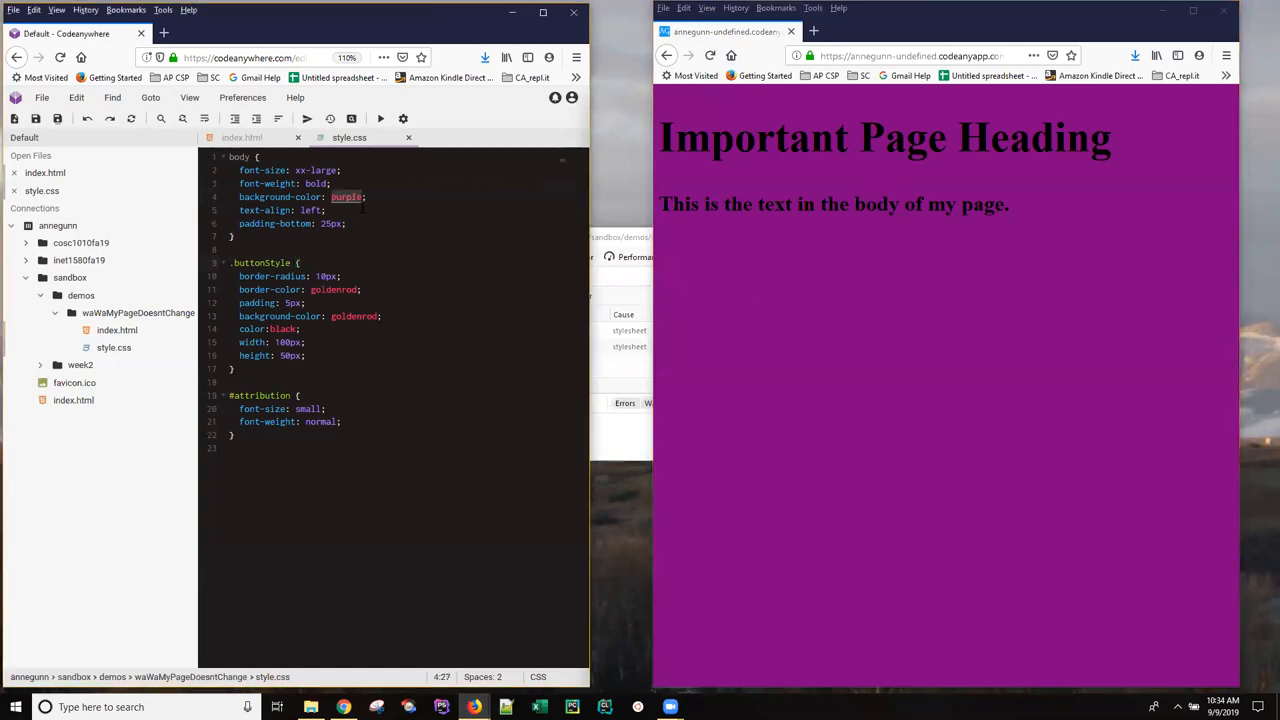
Change the body background in style.css from purple back to cornflowerblue
{"action": "type", "text": "cornflowerbl"}
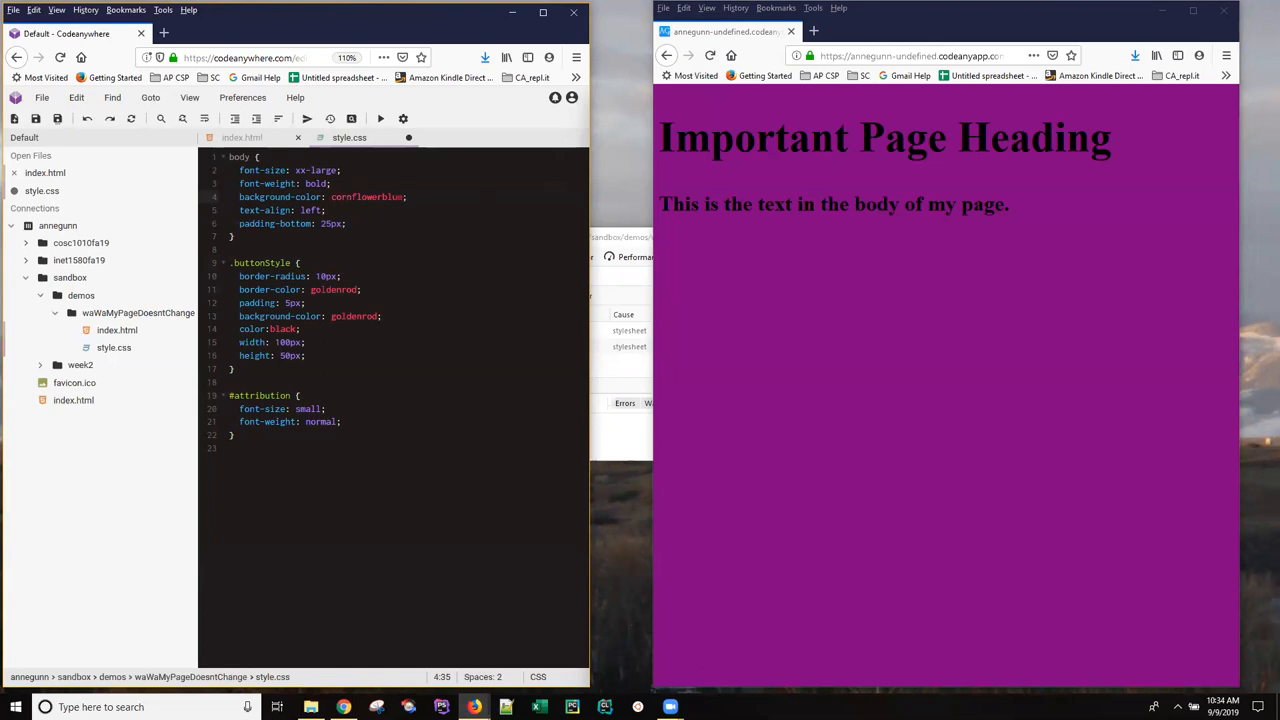
{"action": "mouse_move", "coordinate": [712, 58]}
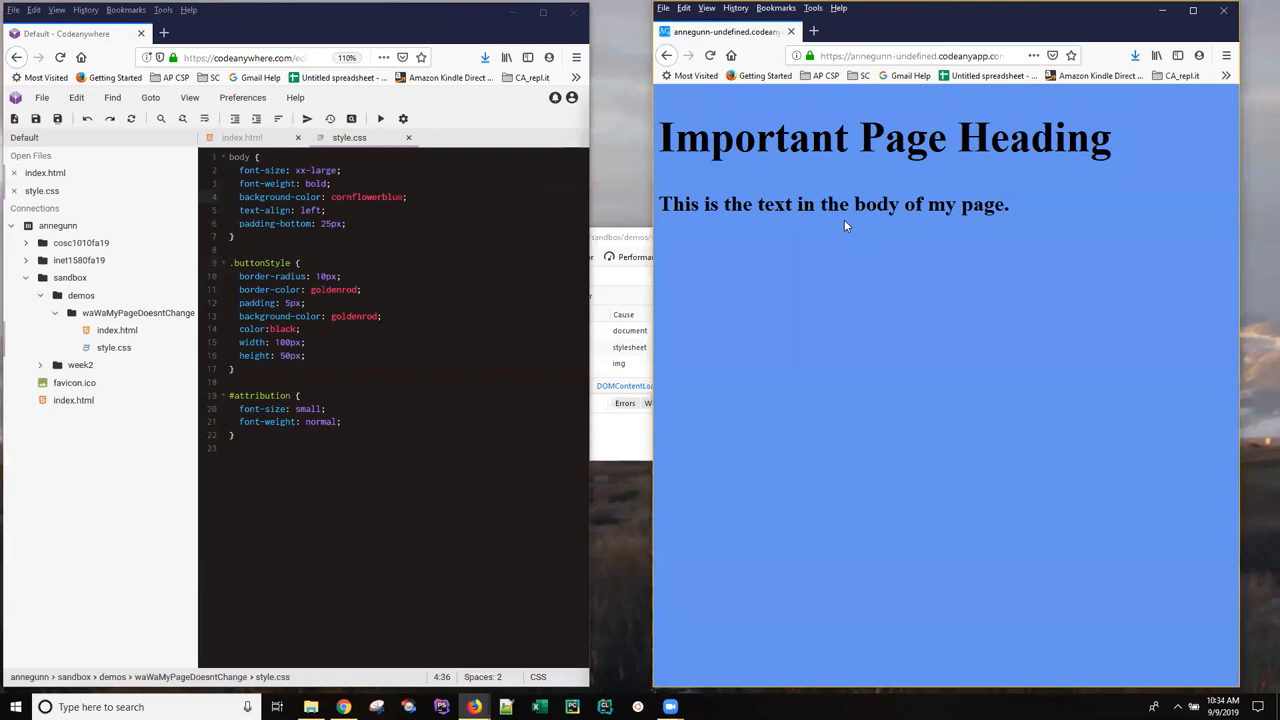
{"action": "mouse_move", "coordinate": [872, 262]}
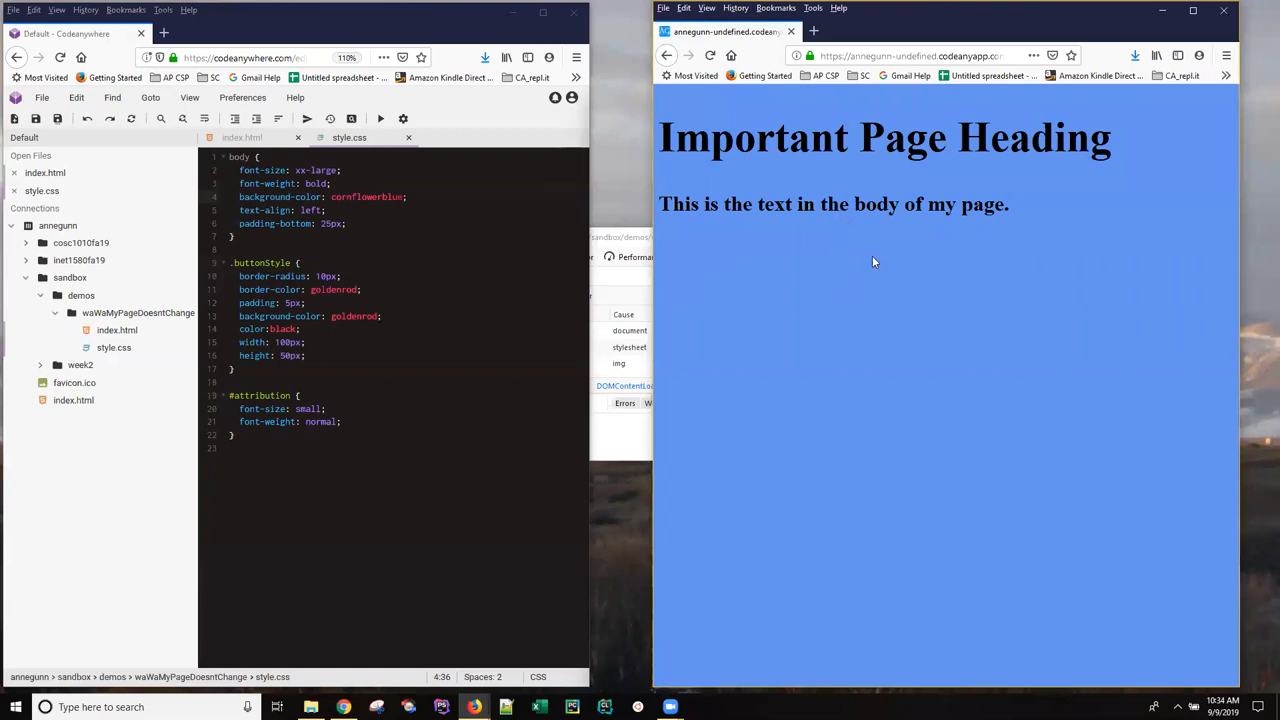
{"action": "mouse_move", "coordinate": [724, 284]}
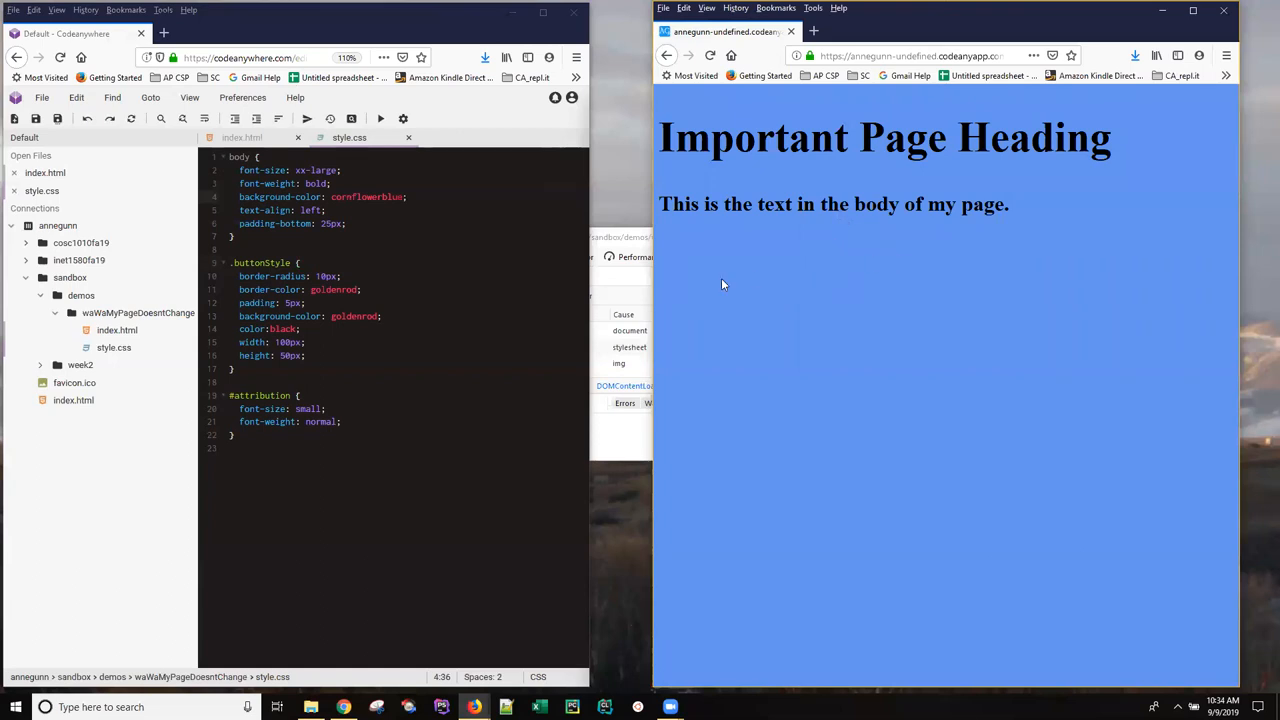